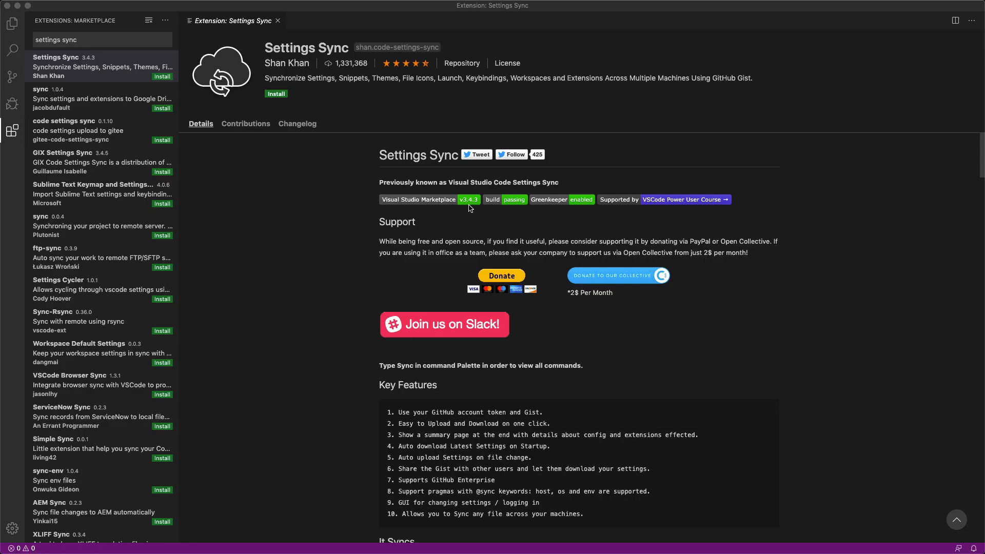
pyautogui.moveTo(379, 112)
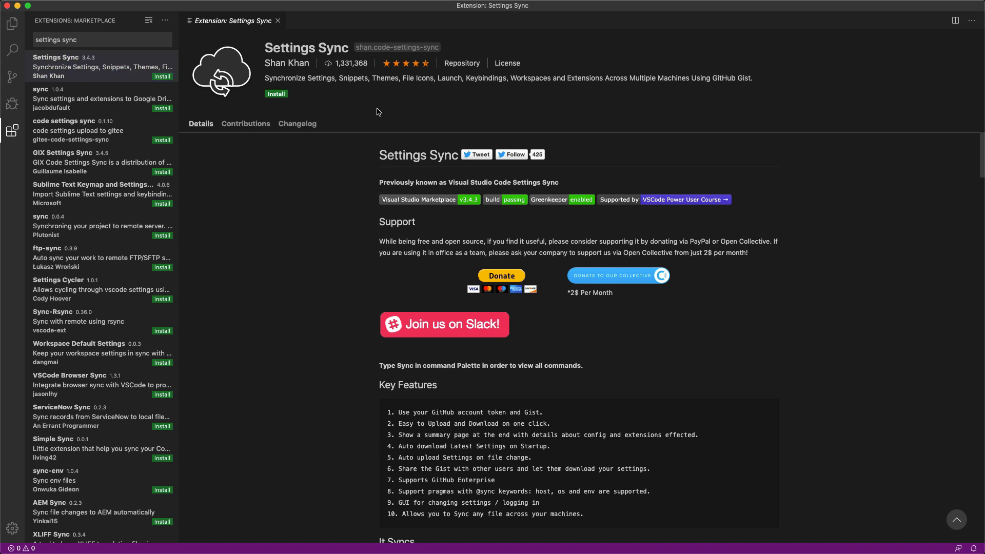
pyautogui.moveTo(294, 123)
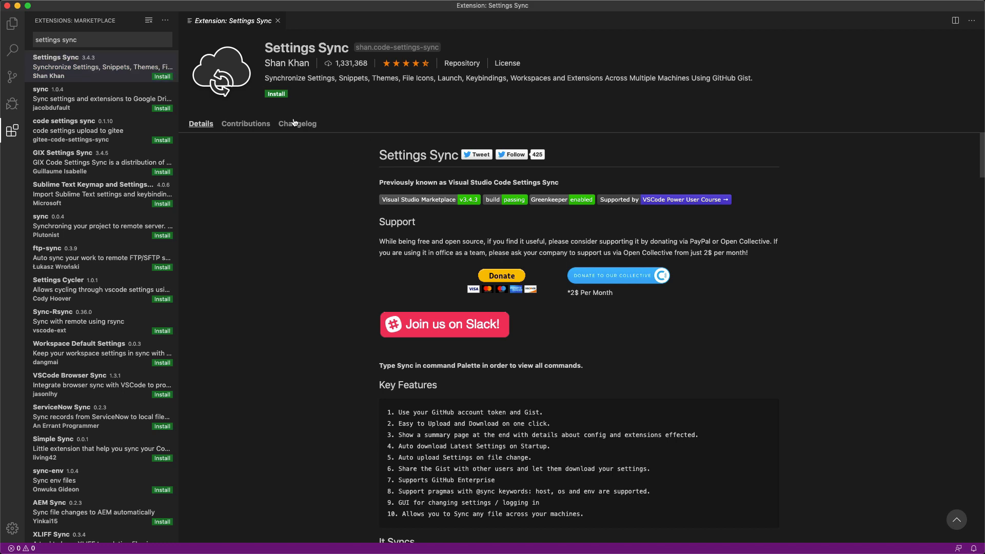
pyautogui.moveTo(296, 125)
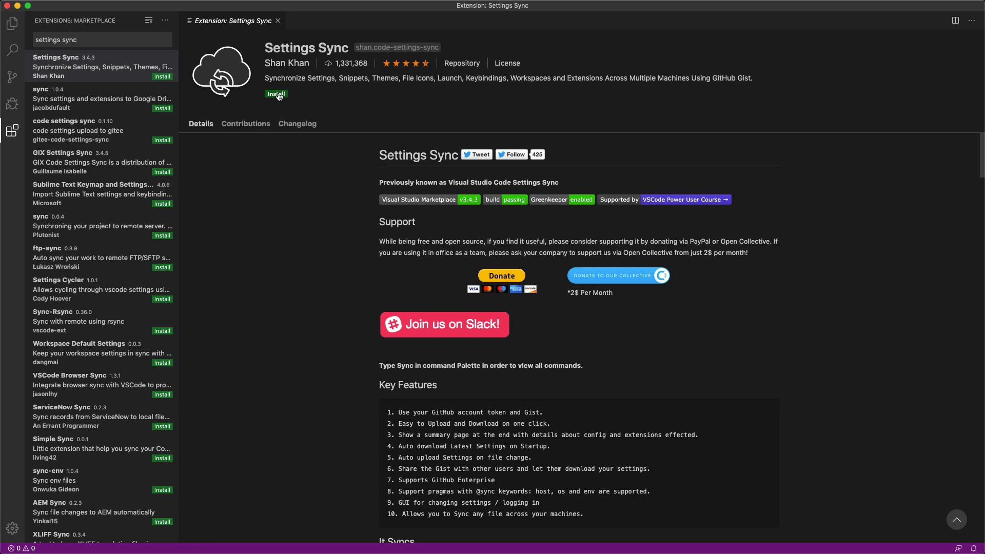
# Install the Settings Sync extension from its marketplace page.
pyautogui.click(11, 130)
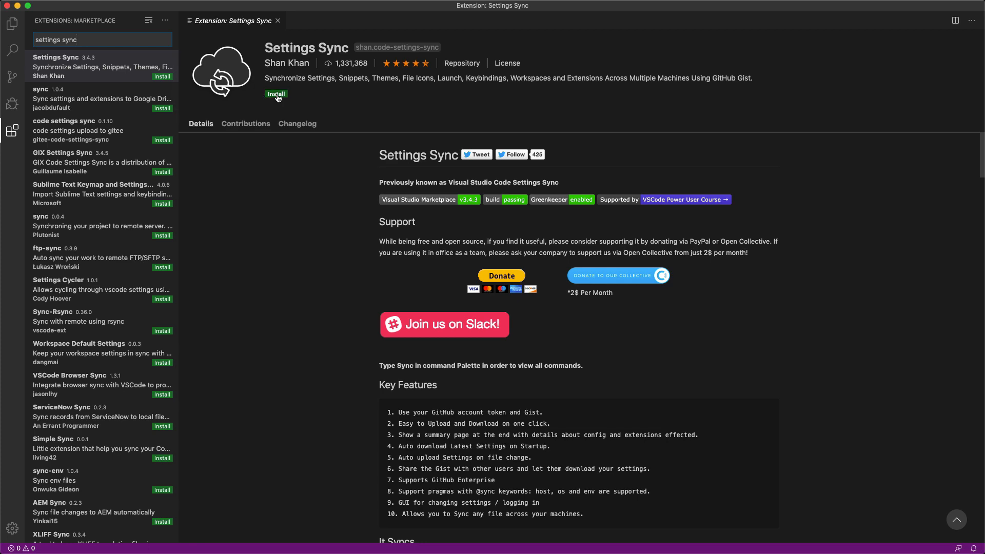
# Finish installing Settings Sync and log in with GitHub, letting the authorisation page open in the browser.
pyautogui.click(276, 94)
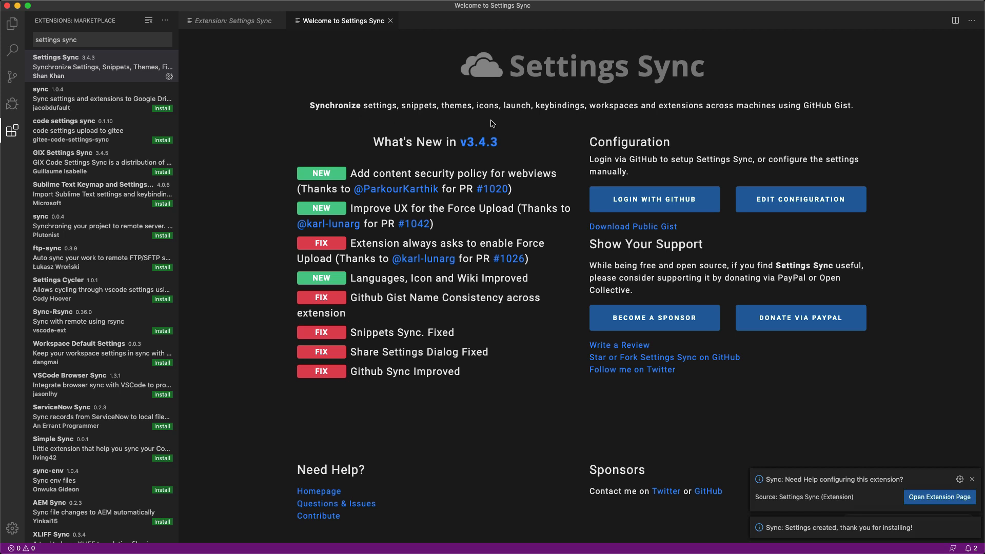
pyautogui.moveTo(591, 99)
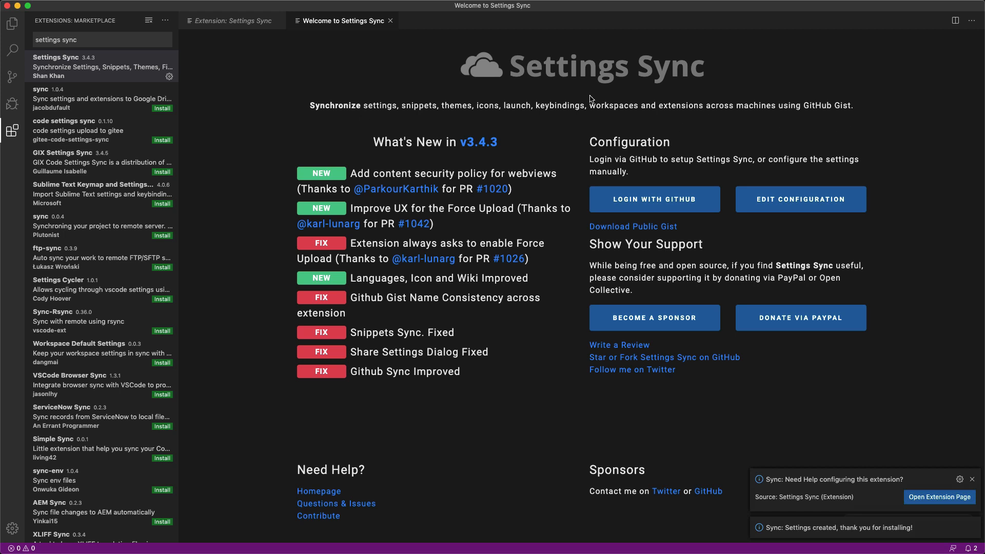
pyautogui.moveTo(636, 180)
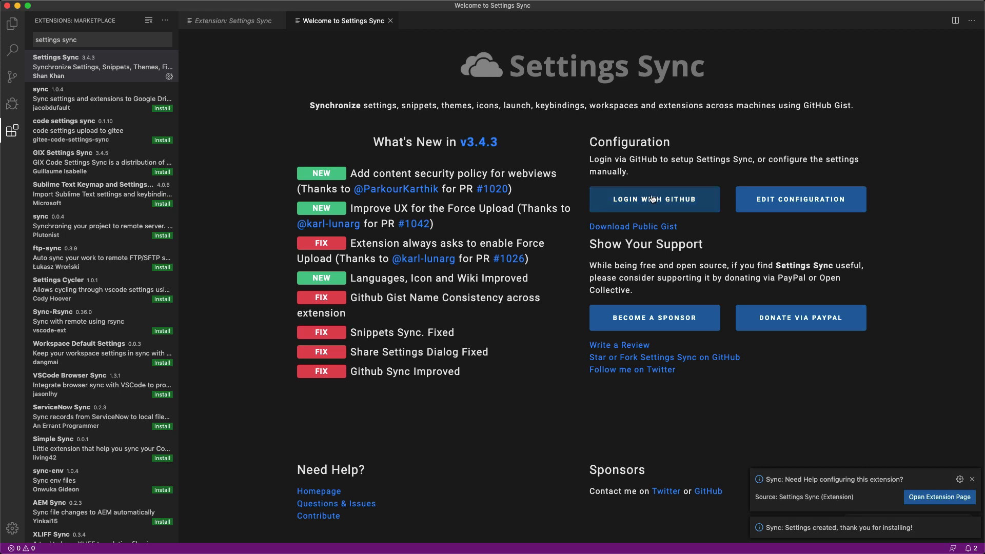
pyautogui.click(654, 199)
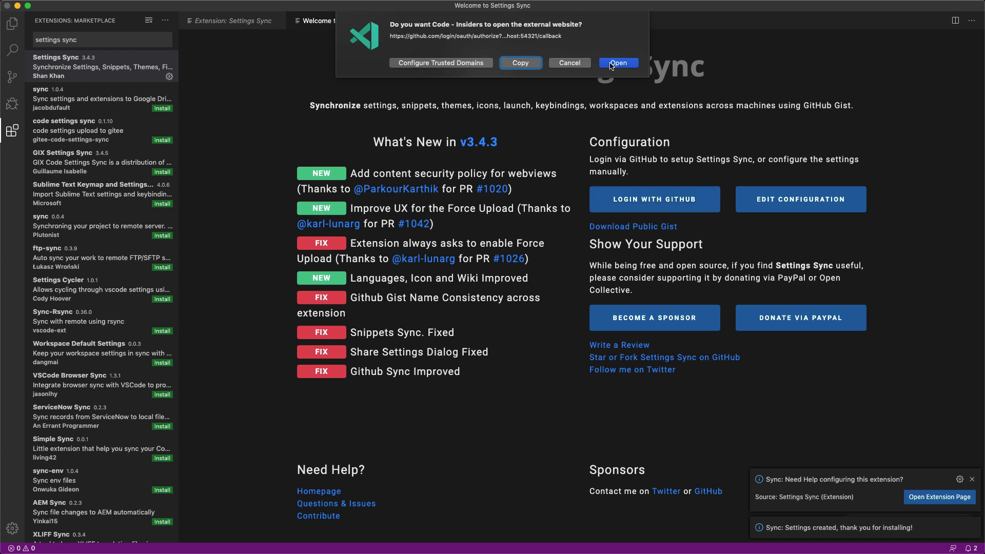
pyautogui.click(616, 62)
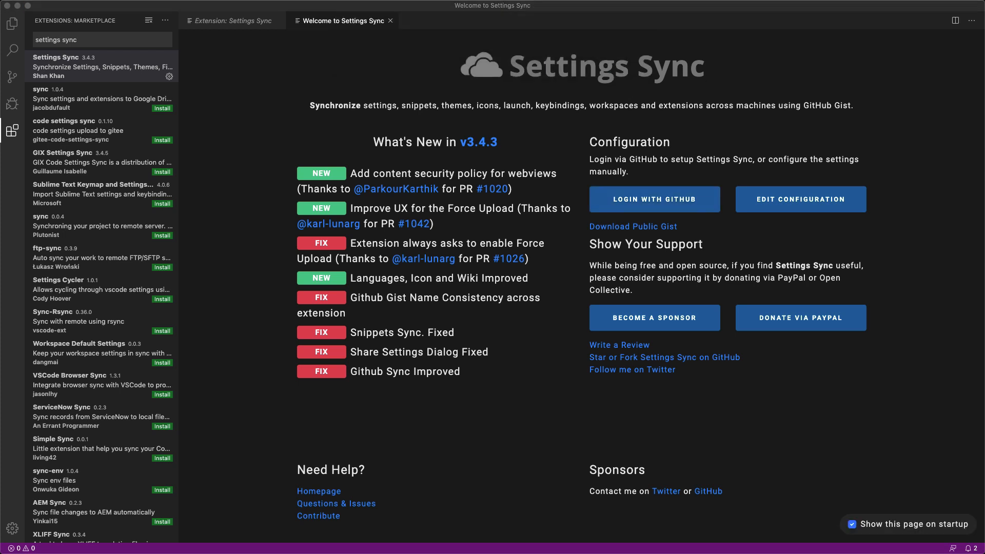
pyautogui.click(654, 199)
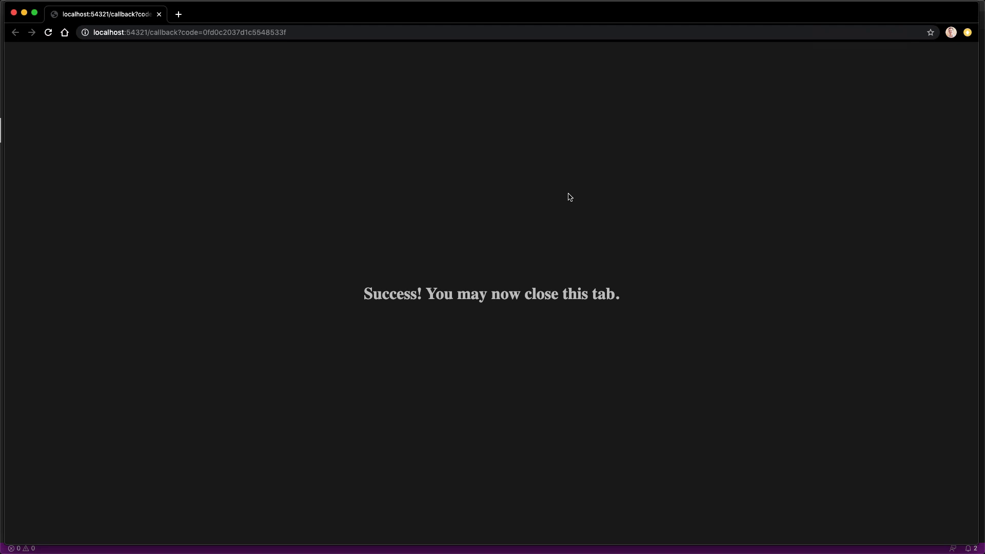
pyautogui.moveTo(368, 168)
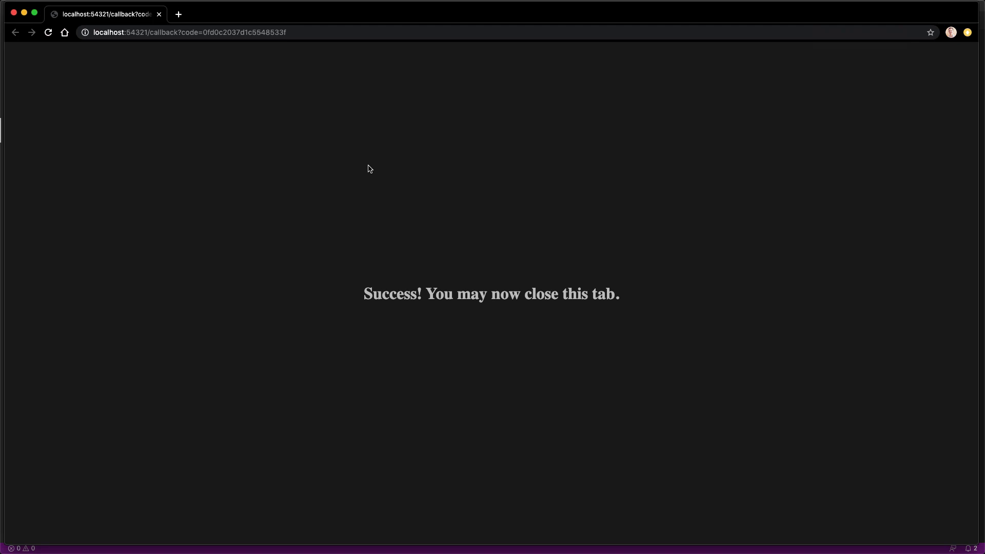
pyautogui.moveTo(336, 150)
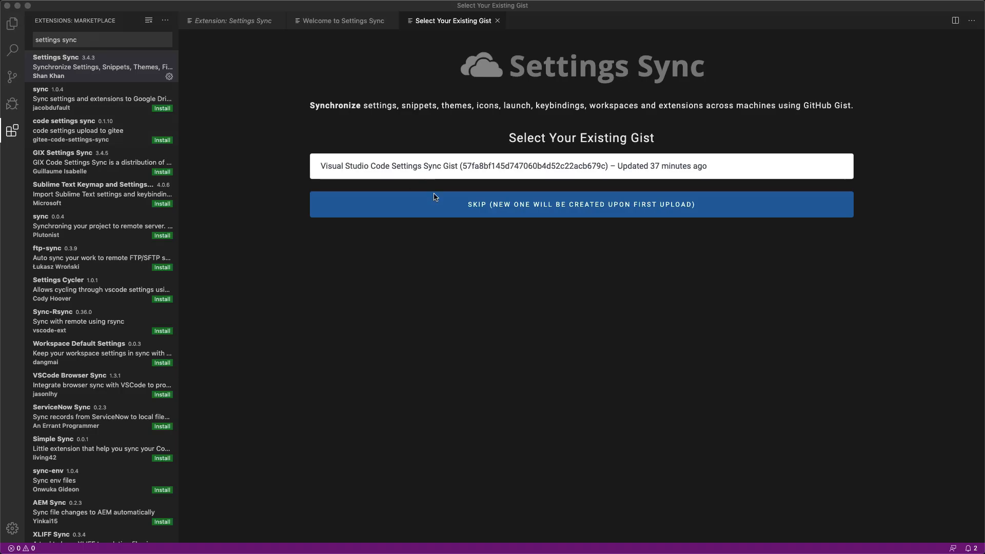
pyautogui.moveTo(684, 155)
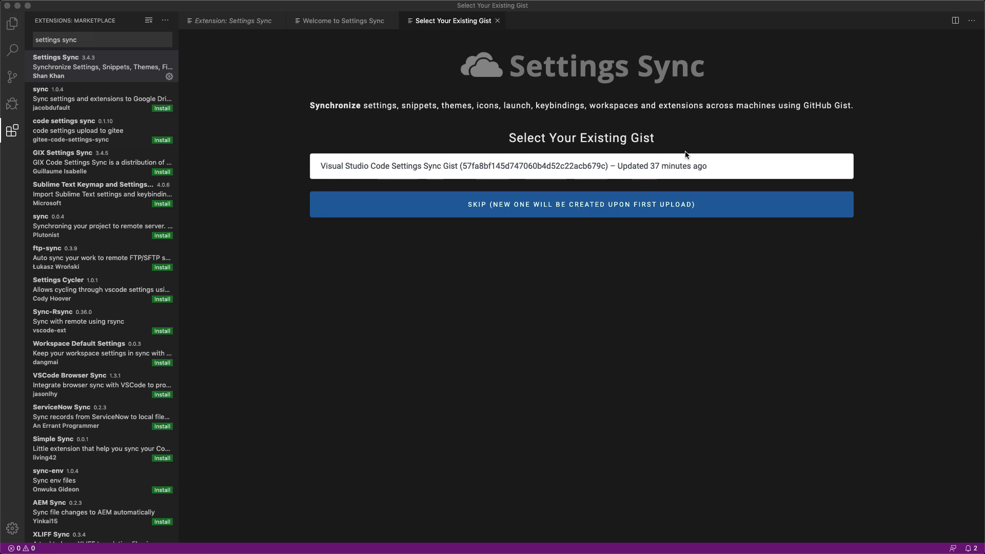
pyautogui.moveTo(660, 108)
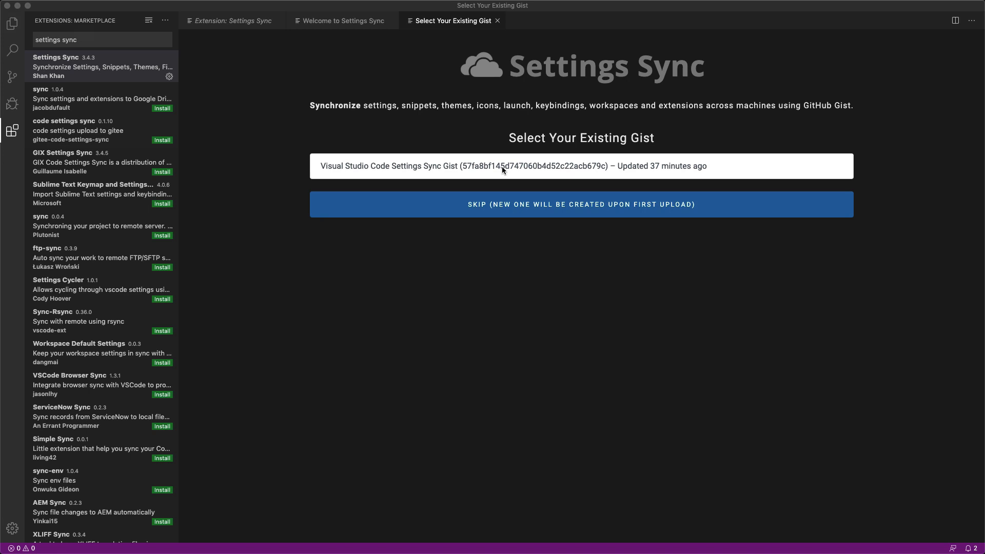
pyautogui.moveTo(534, 181)
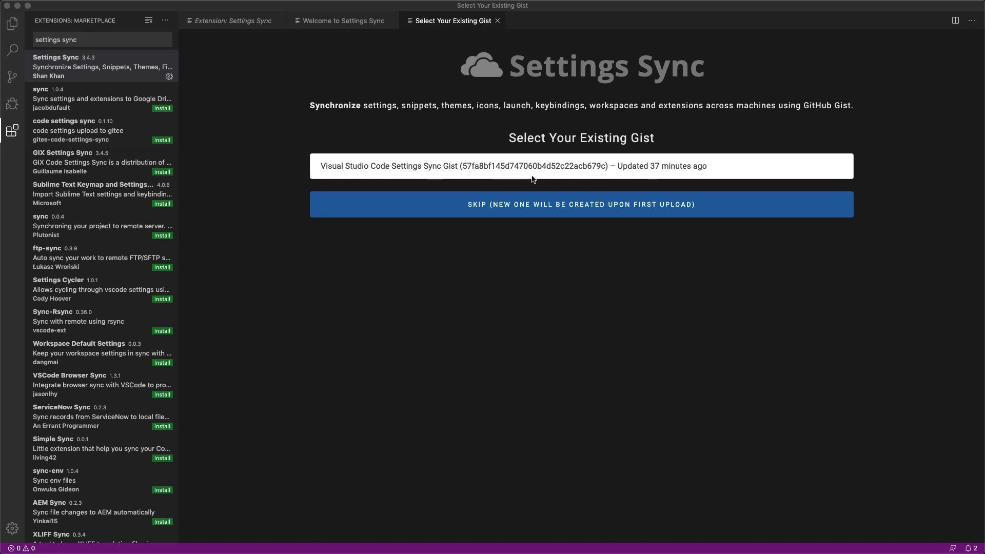
pyautogui.moveTo(536, 264)
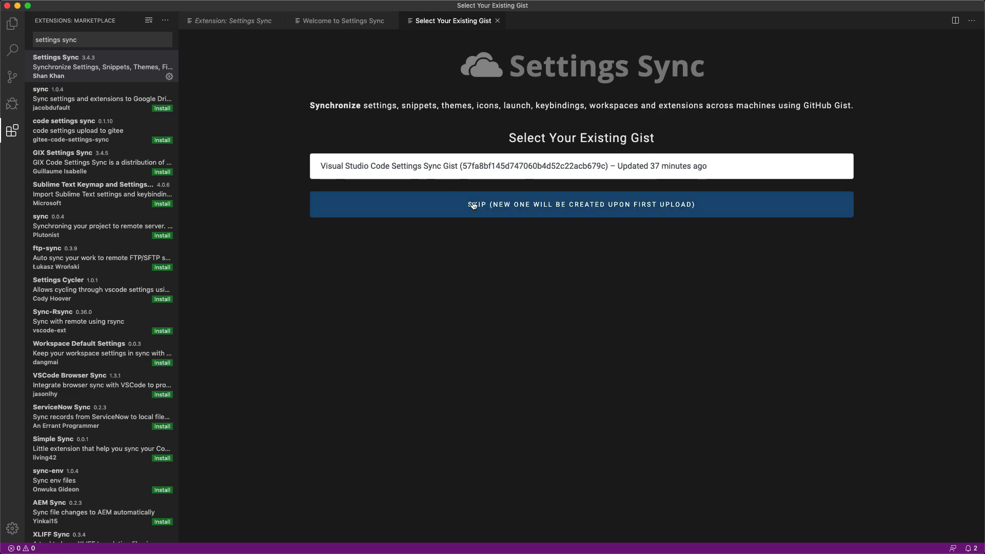
pyautogui.moveTo(568, 165)
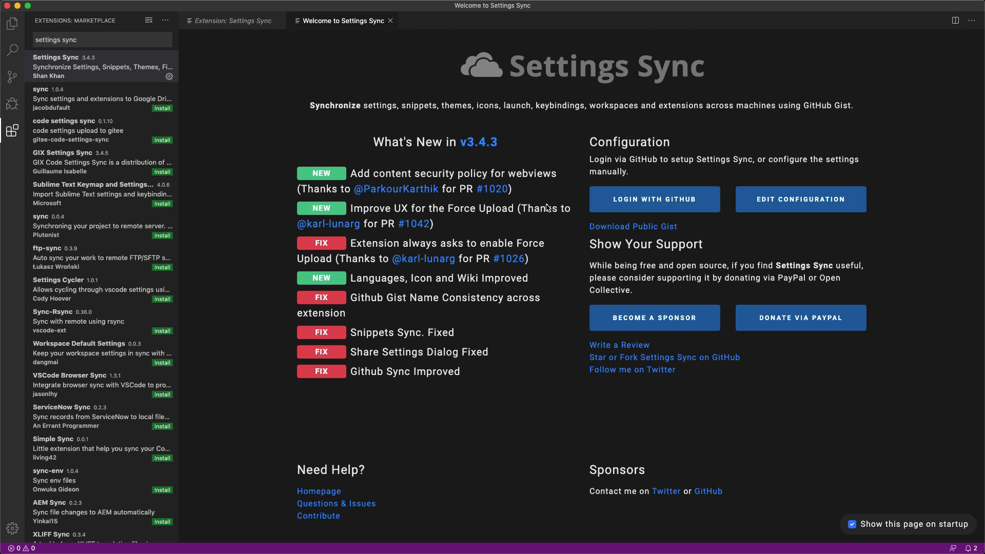
pyautogui.moveTo(118, 28)
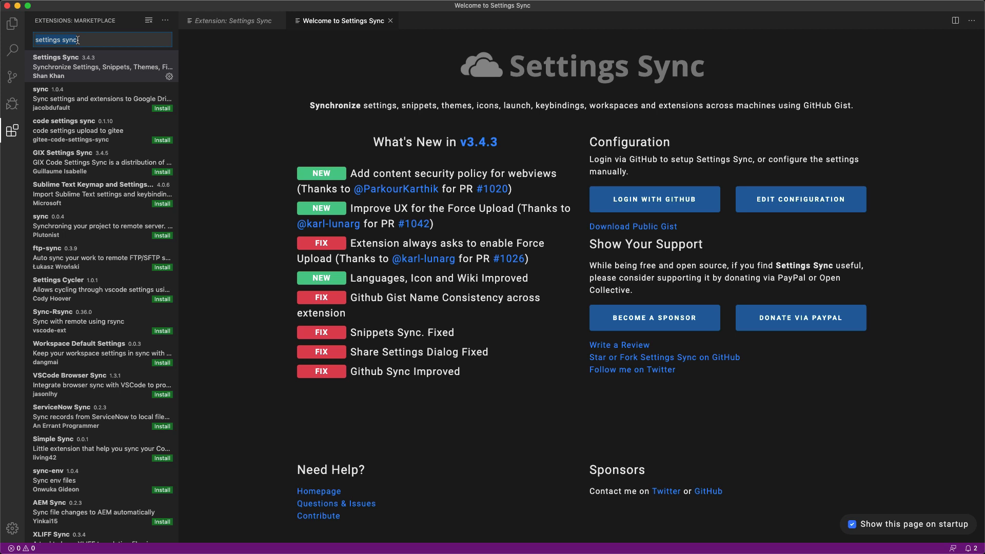
# Search 'cobalt 2', install Cobalt2 Theme Official and apply Cobalt2 as the colour theme.
pyautogui.write('c')
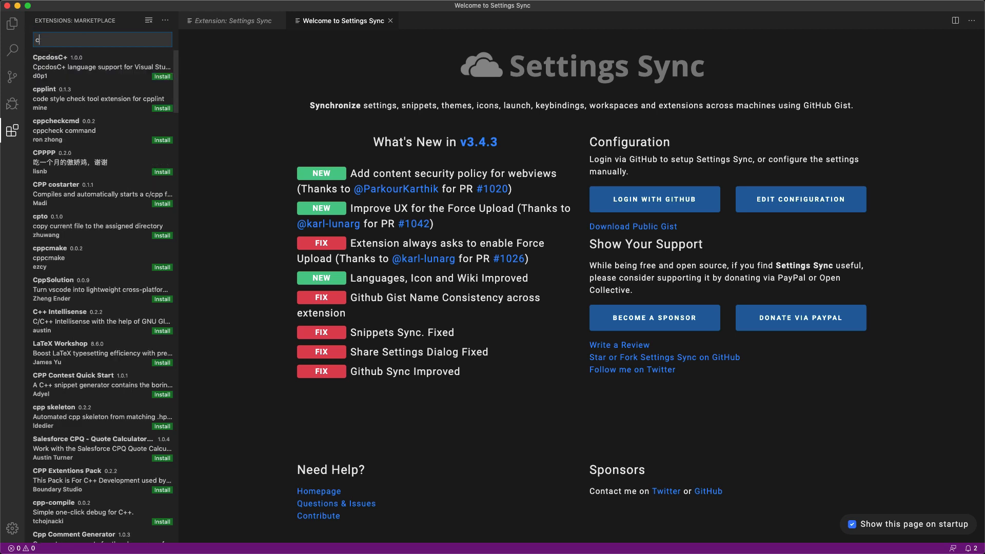
pyautogui.write('obalt 2')
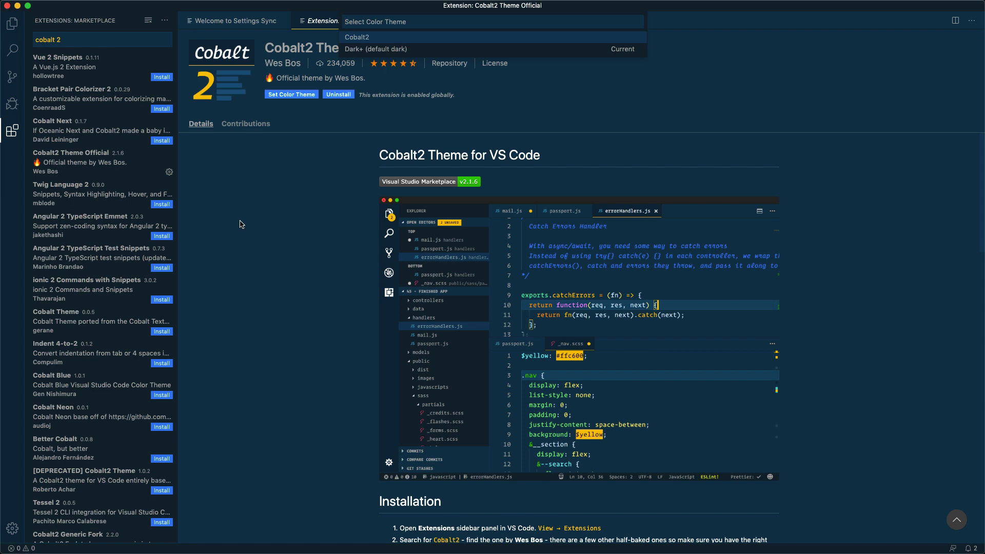
pyautogui.moveTo(242, 224)
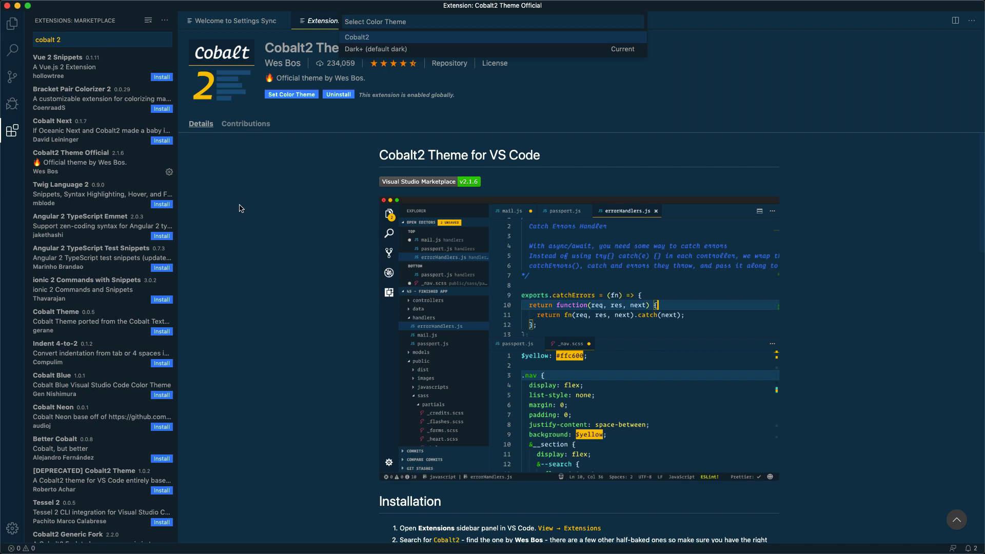
pyautogui.moveTo(304, 226)
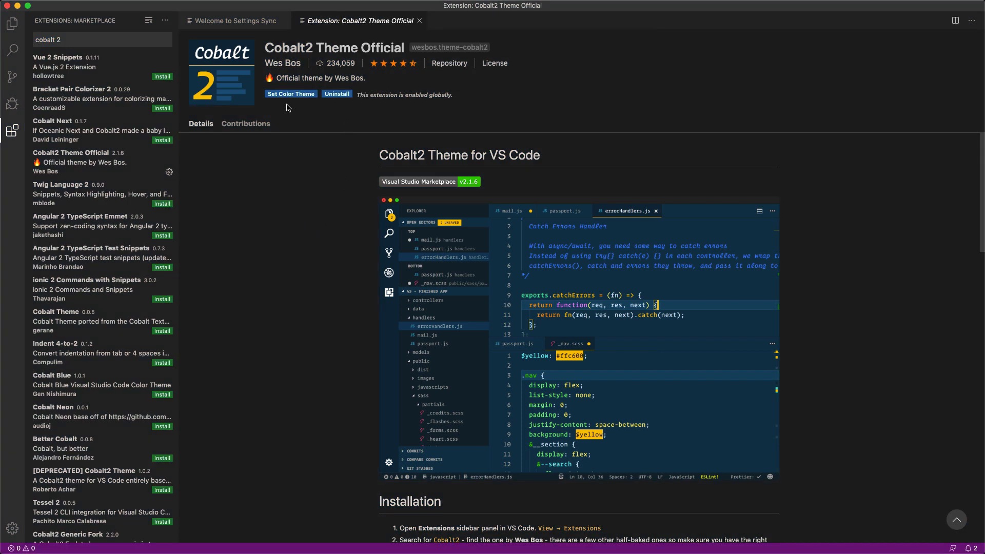
pyautogui.click(290, 94)
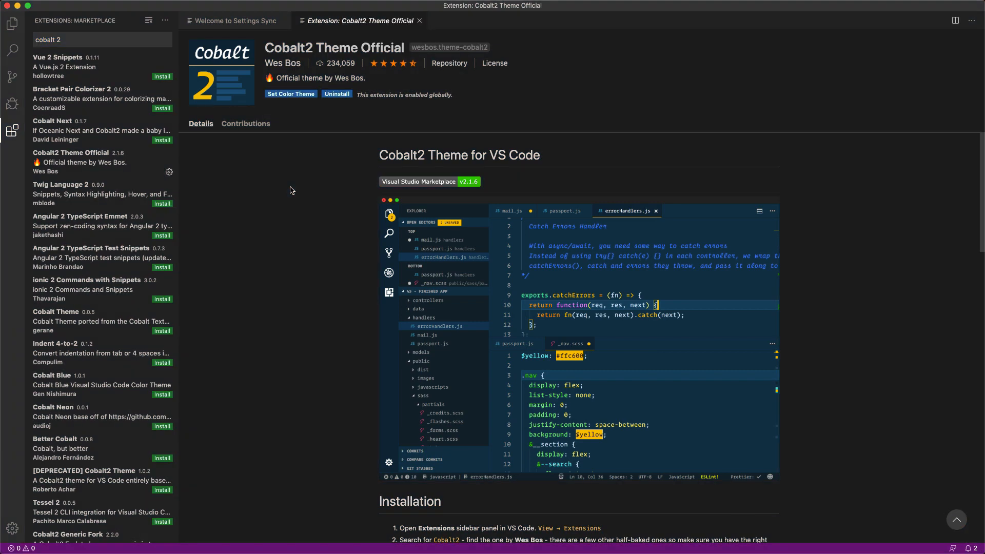
pyautogui.click(291, 94)
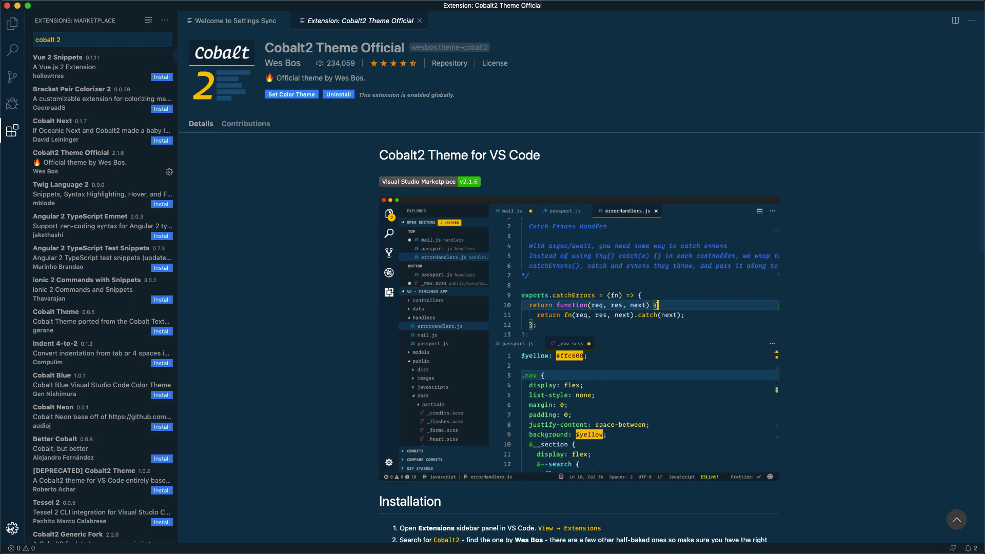
# Search Settings for 'font size', set Editor: Font Size to 18 and return to the Settings Sync welcome page.
pyautogui.click(13, 528)
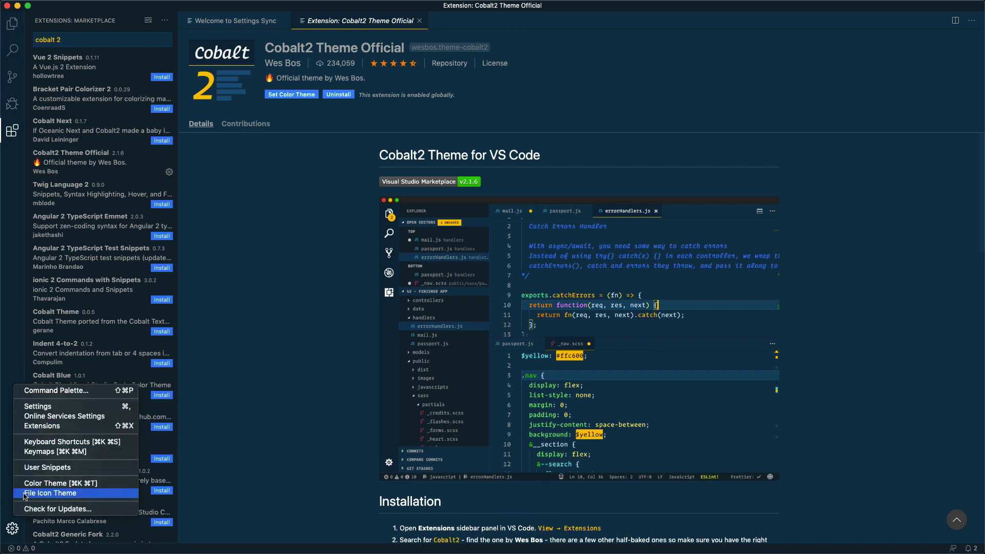
pyautogui.moveTo(37, 407)
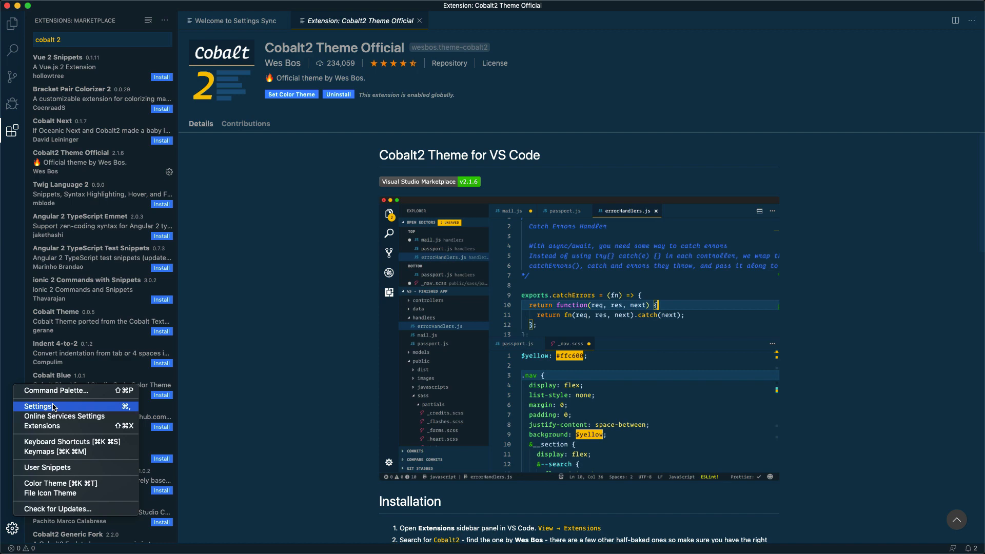
pyautogui.click(37, 406)
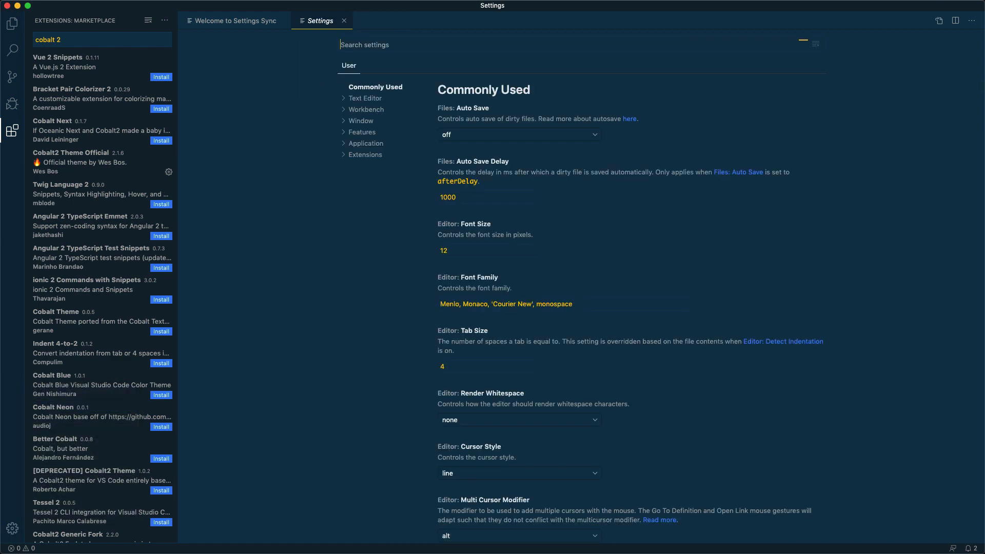
pyautogui.write('theme')
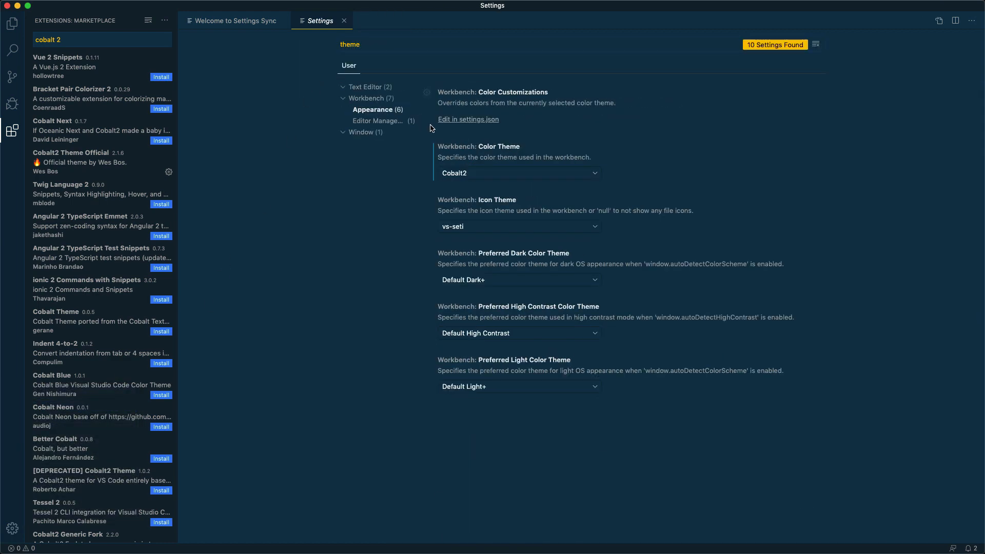
pyautogui.moveTo(508, 151)
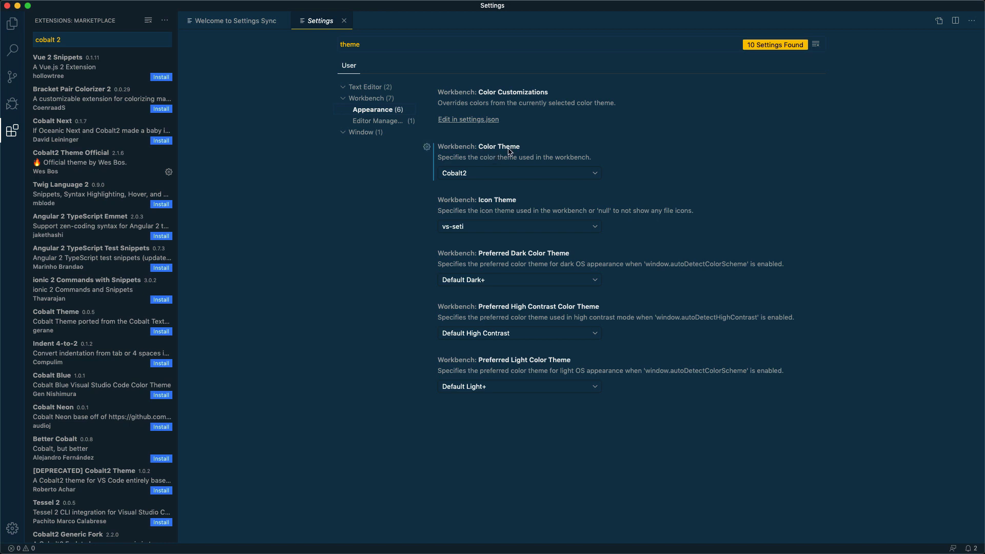
pyautogui.moveTo(338, 167)
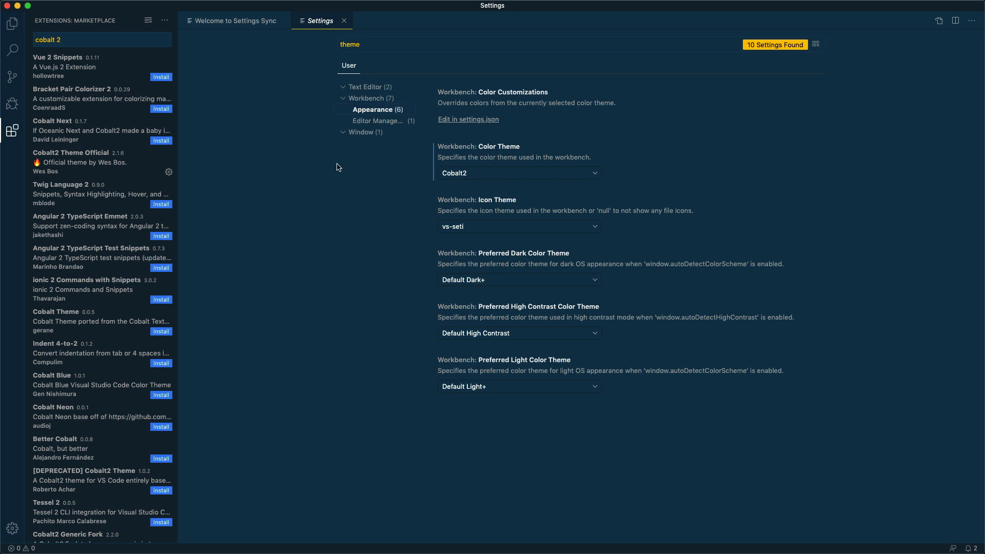
pyautogui.write('font size')
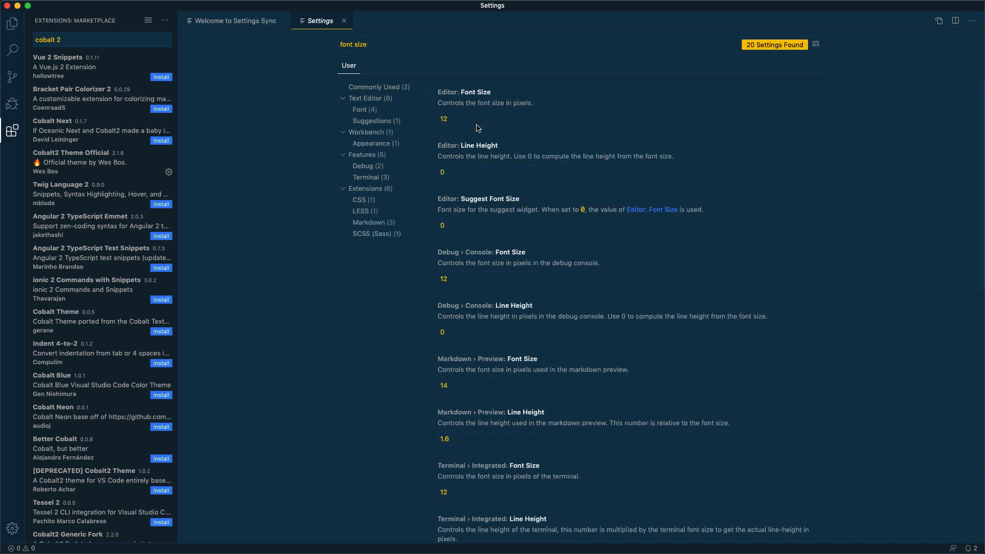
pyautogui.write('1')
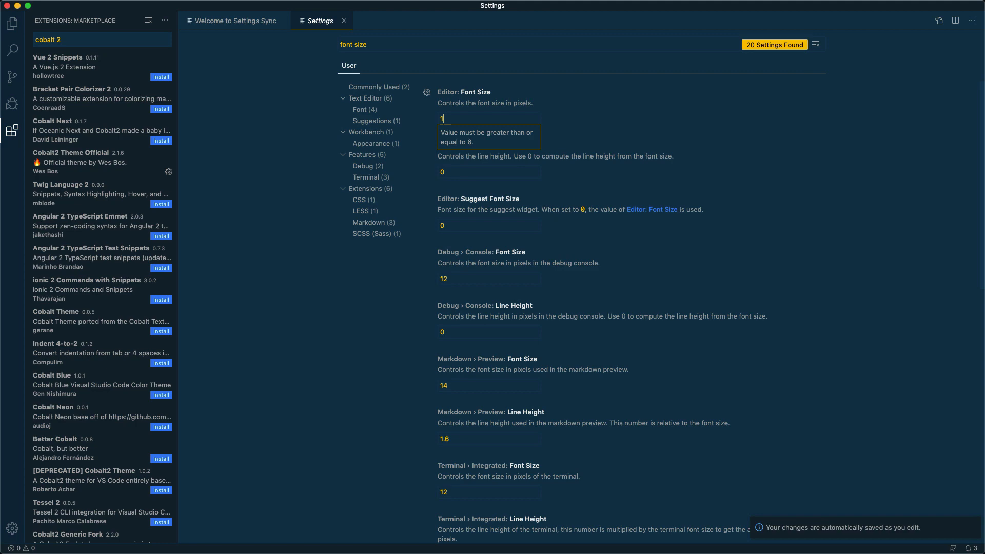
pyautogui.write('8')
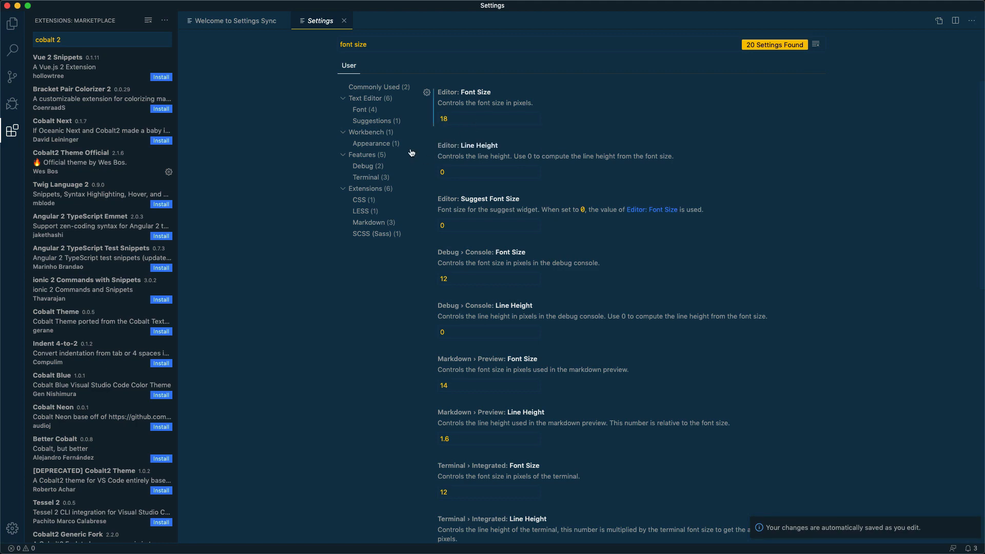
pyautogui.click(234, 20)
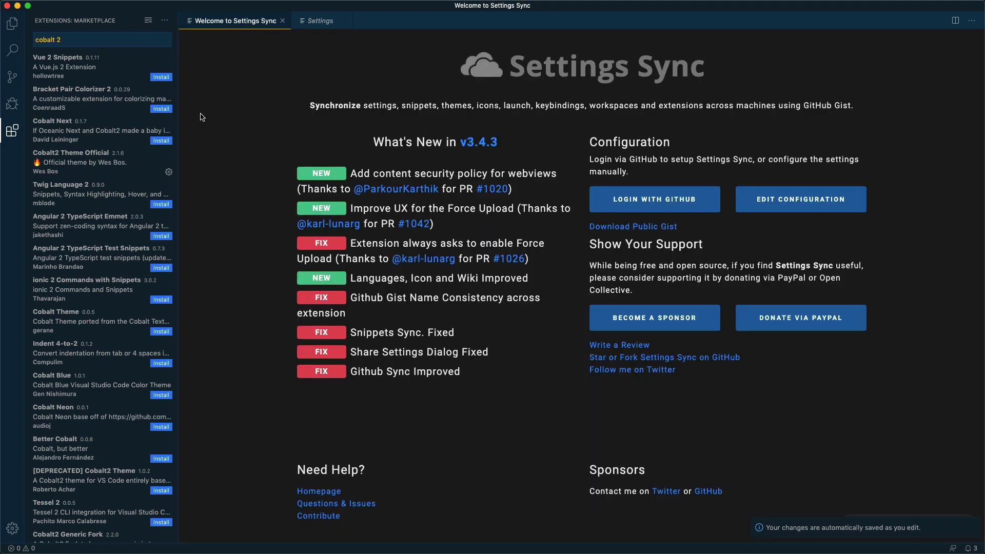
# Preview text in the Untitled-1 scratch file at font size 24, then close it without saving.
pyautogui.click(11, 23)
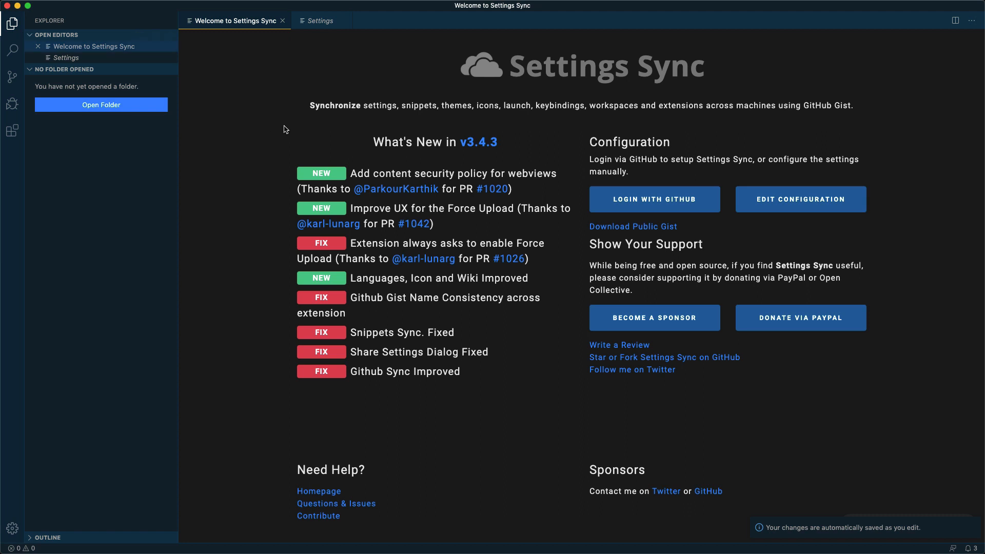
pyautogui.write('sdfdfs')
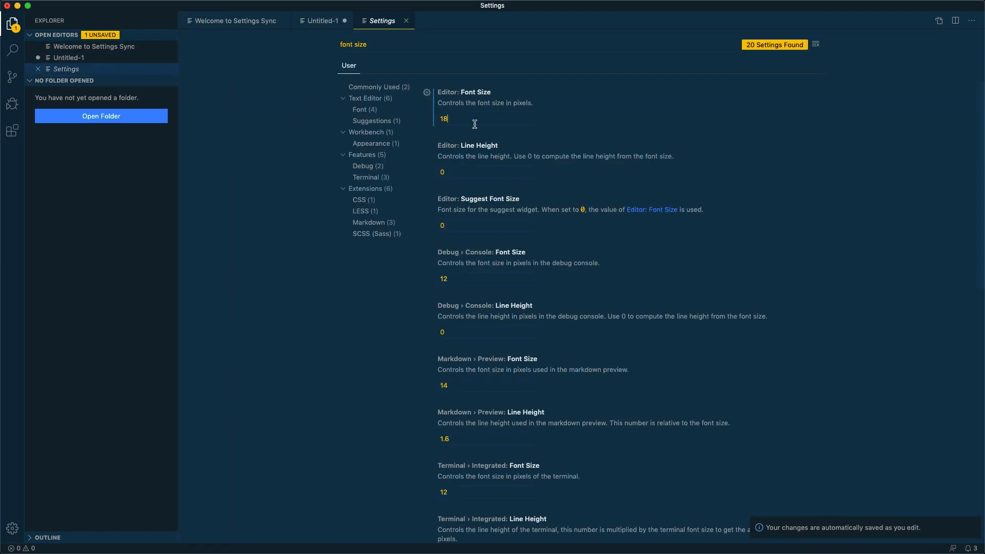
pyautogui.click(322, 21)
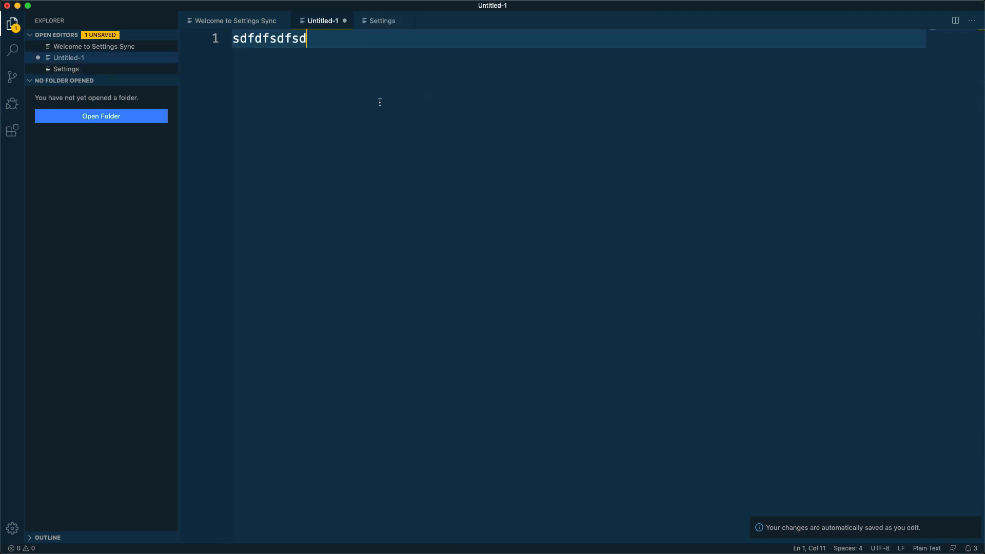
pyautogui.write('sdfdsf')
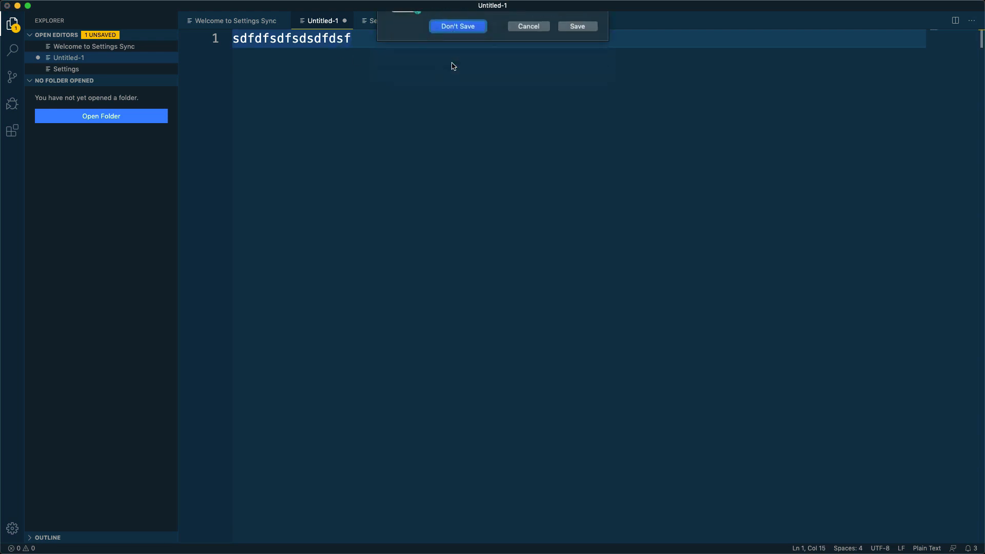
pyautogui.click(458, 26)
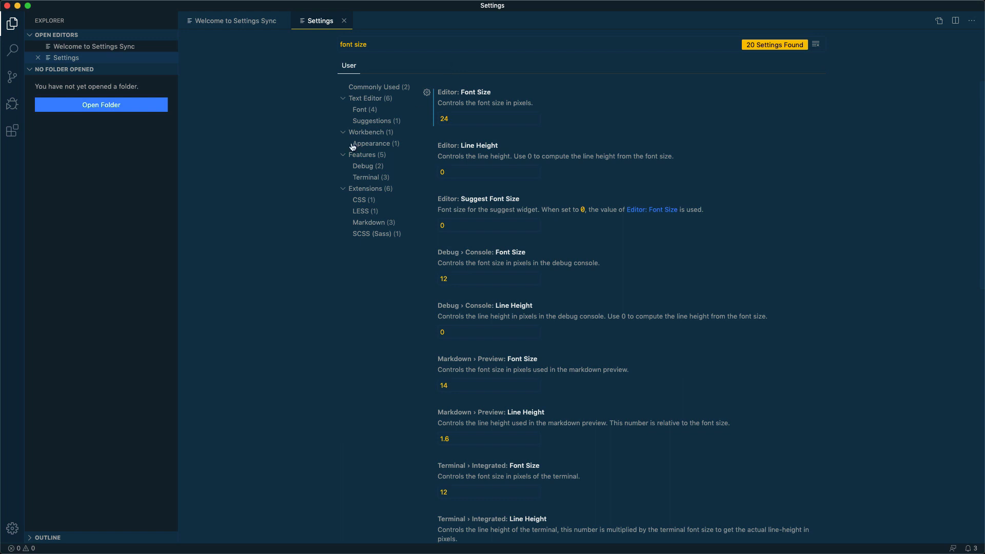
# Run Sync: Update/Upload Settings and confirm the forced upload replacing the gist.
pyautogui.press('Cmd+Shift+P')
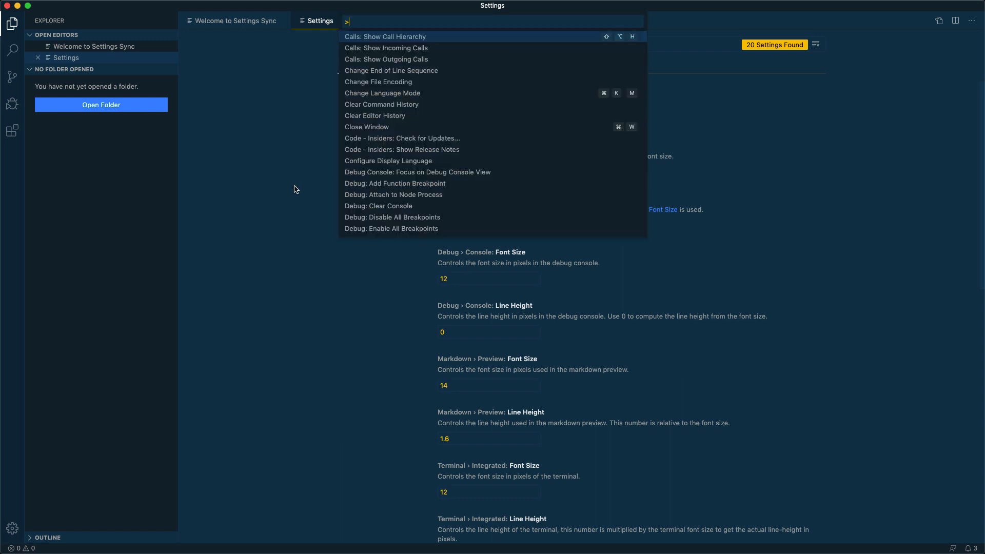
pyautogui.write('settings')
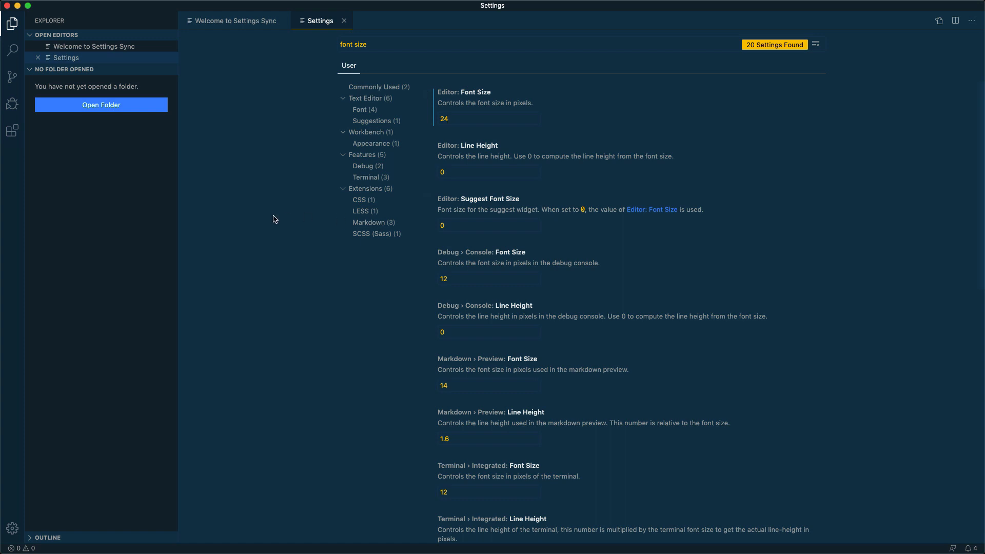
pyautogui.press('cmd+shift+p')
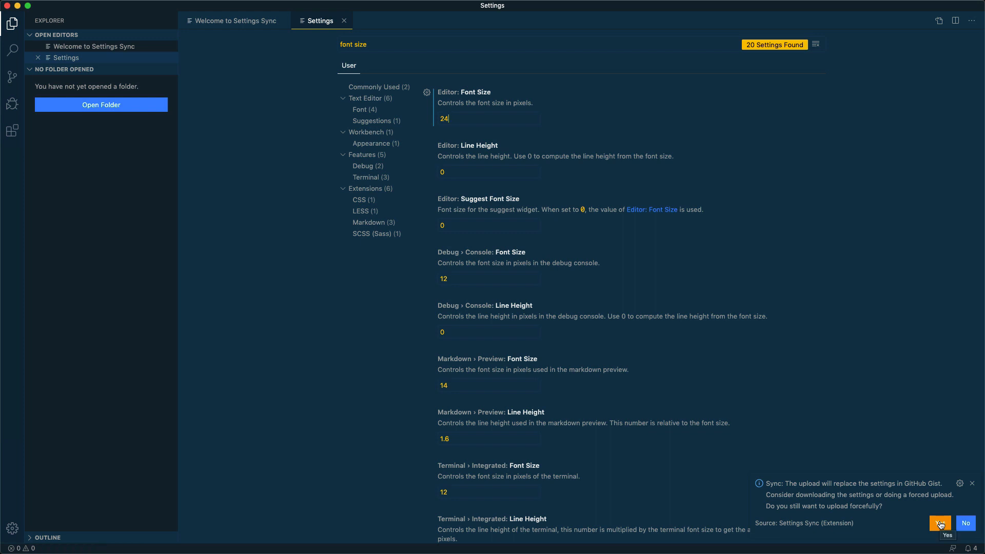
pyautogui.click(939, 524)
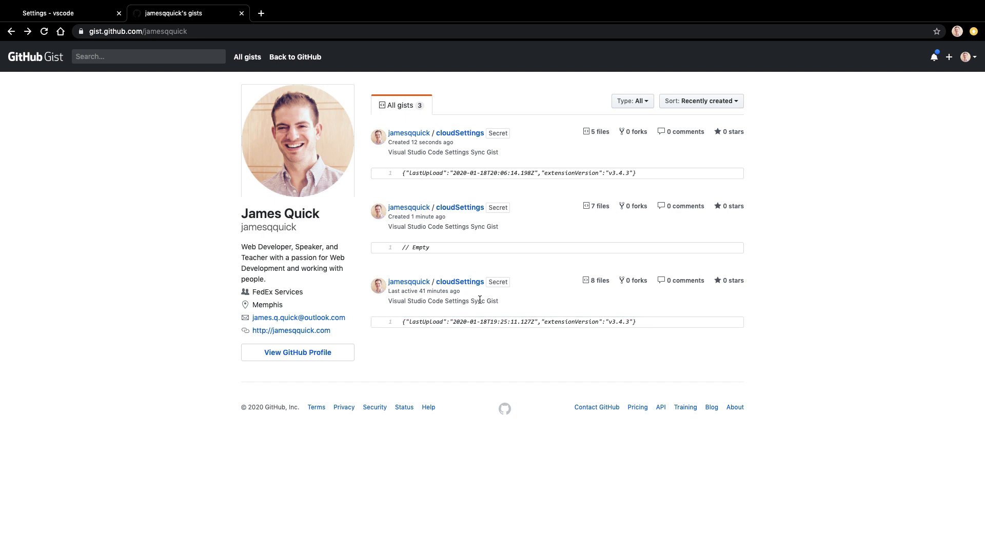
pyautogui.moveTo(443, 290)
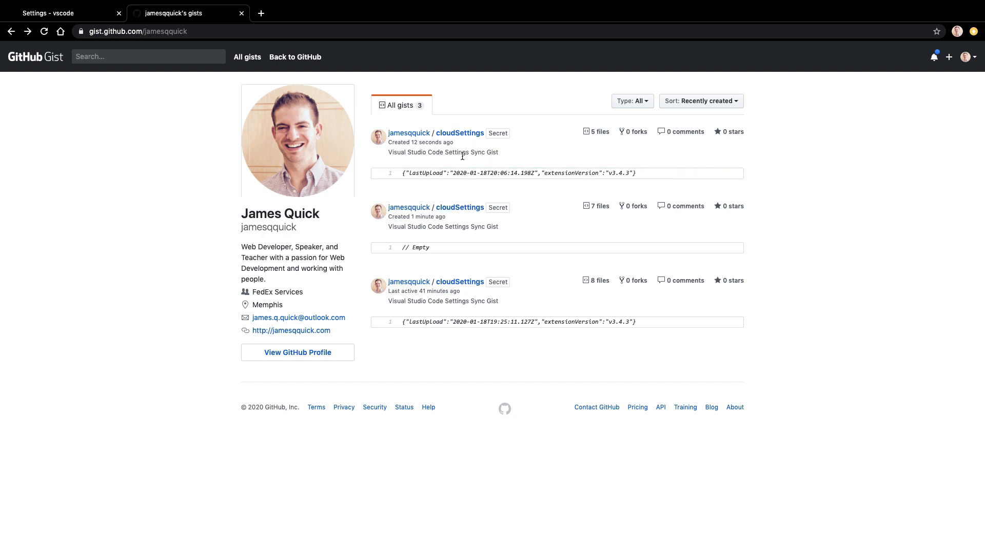
# Open the newest cloudSettings gist and highlight the theme-cobalt2 entry in extensions.json.
pyautogui.click(460, 133)
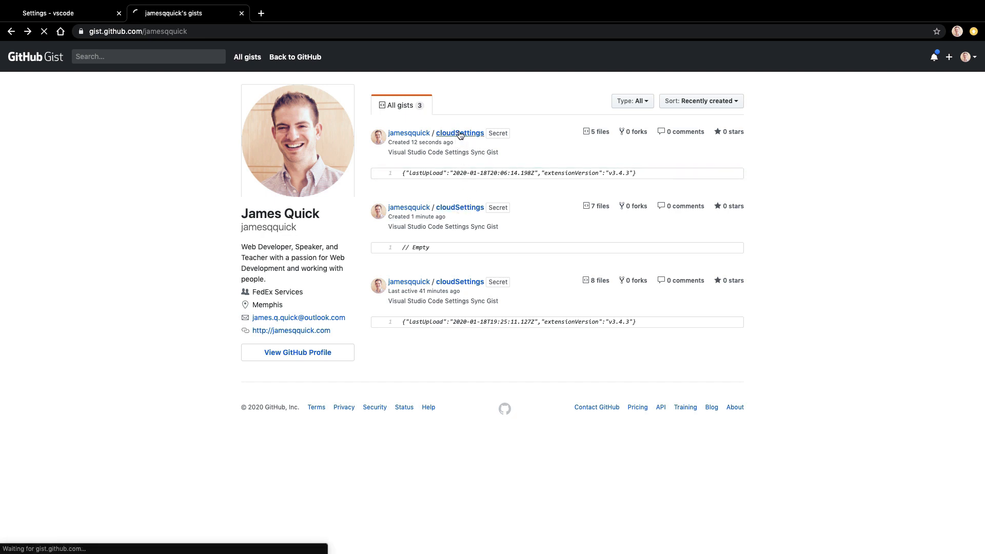
pyautogui.click(460, 134)
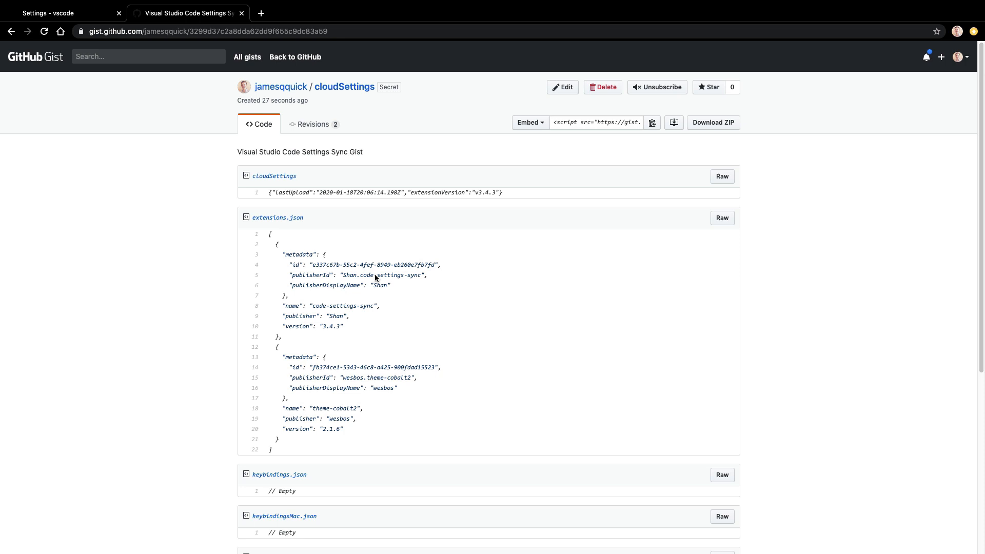
pyautogui.doubleClick(381, 275)
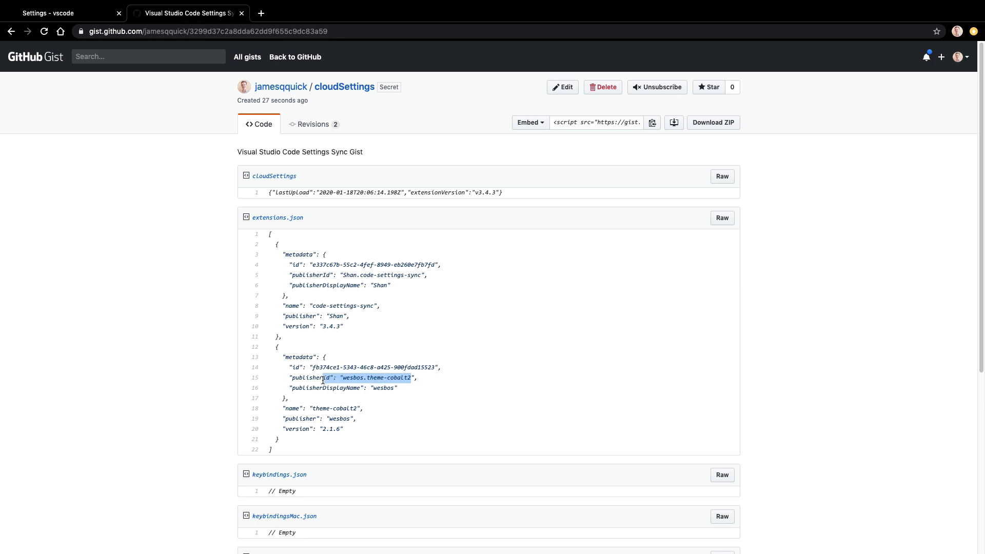
pyautogui.scroll(-3)
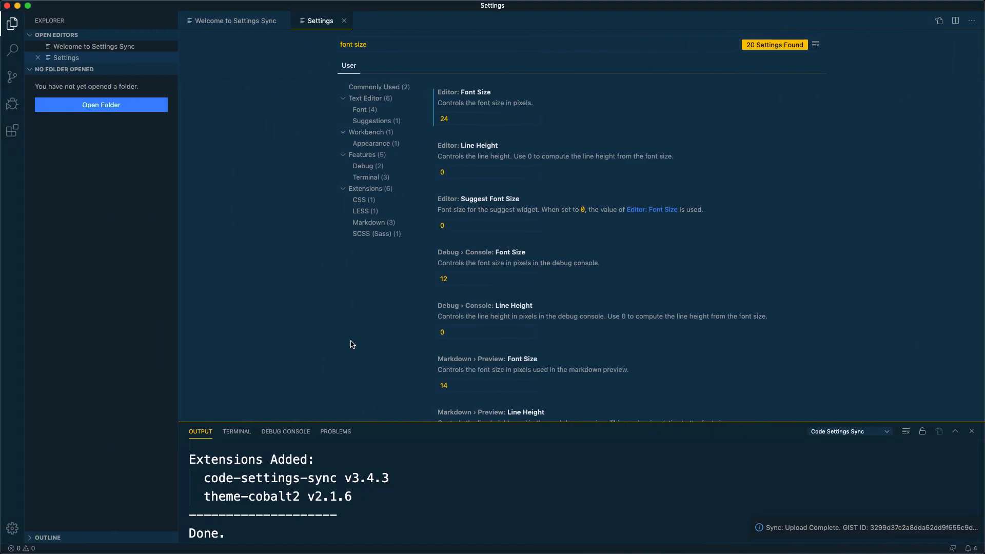
# Browse to the Code - Insiders extensions and Application Support folders, then relaunch VS Code Insiders via Spotlight.
pyautogui.click(101, 105)
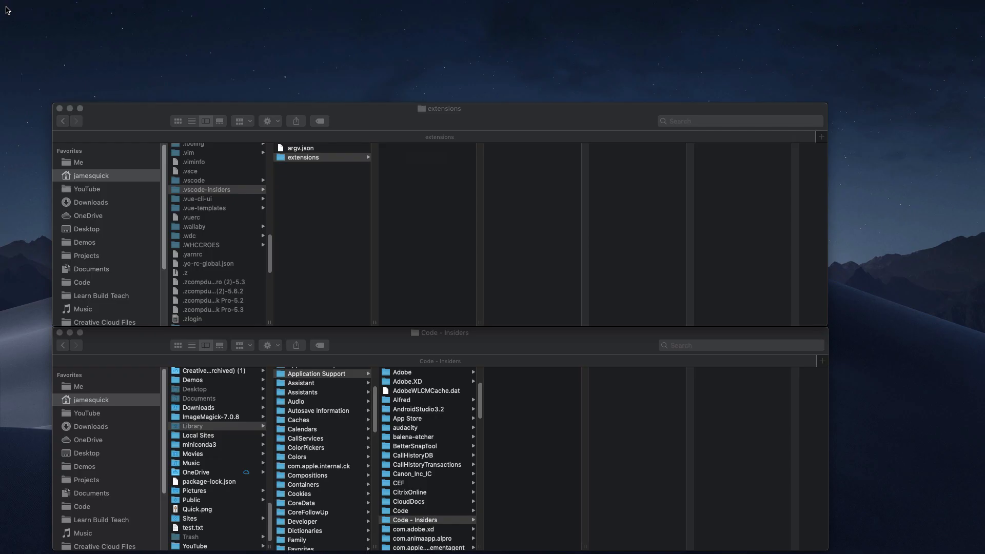
pyautogui.write('inser')
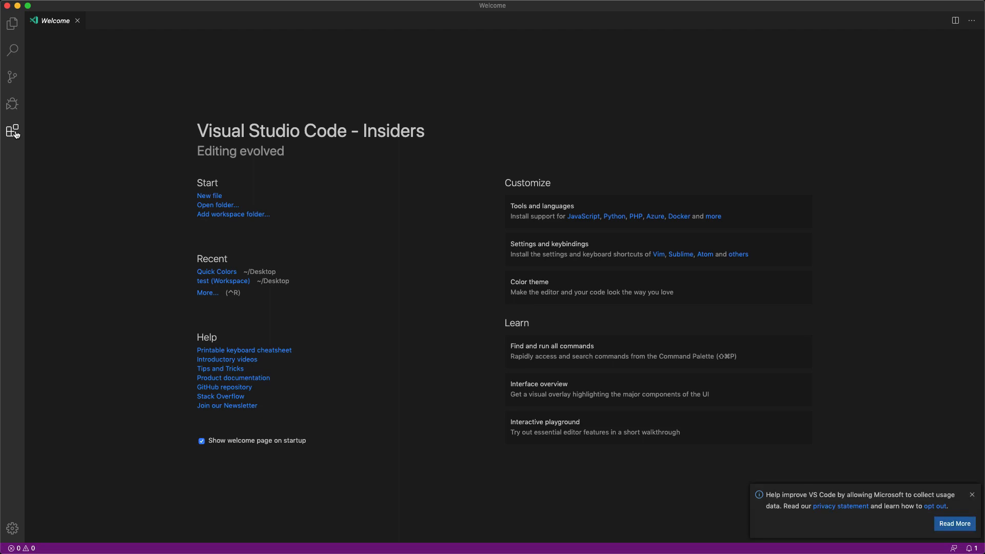
# Reinstall Settings Sync, log in with GitHub and save the existing cloudSettings gist ID to its configuration.
pyautogui.click(13, 133)
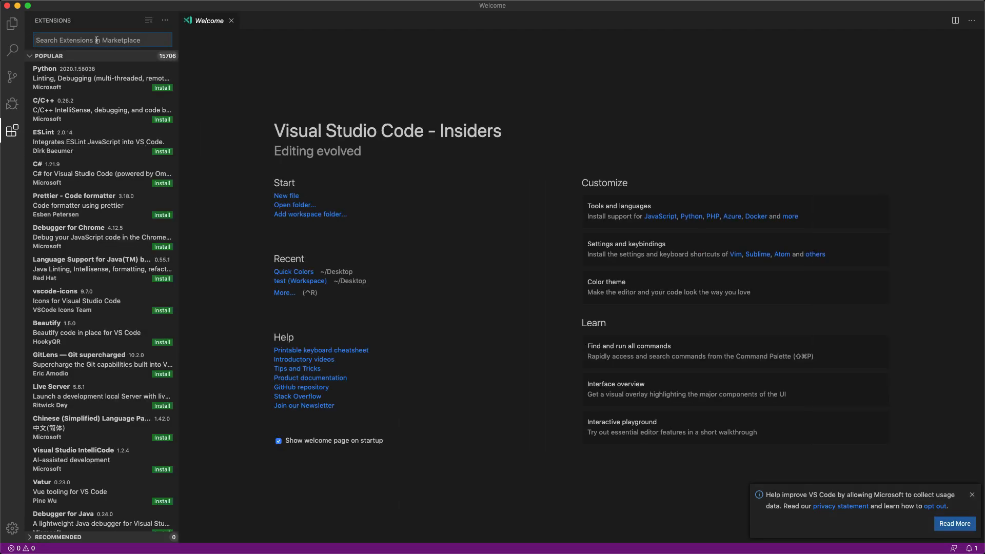
pyautogui.write('settings syn')
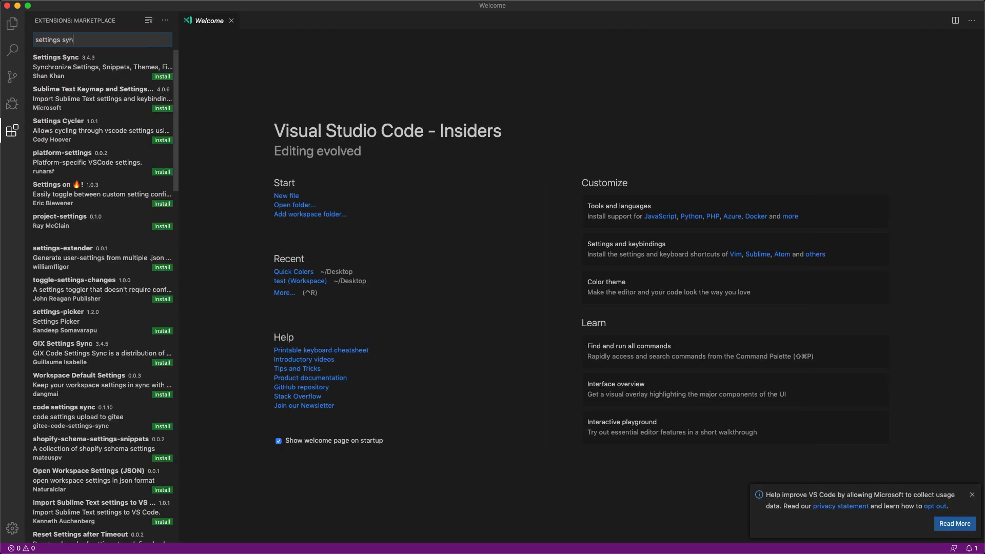
pyautogui.click(162, 76)
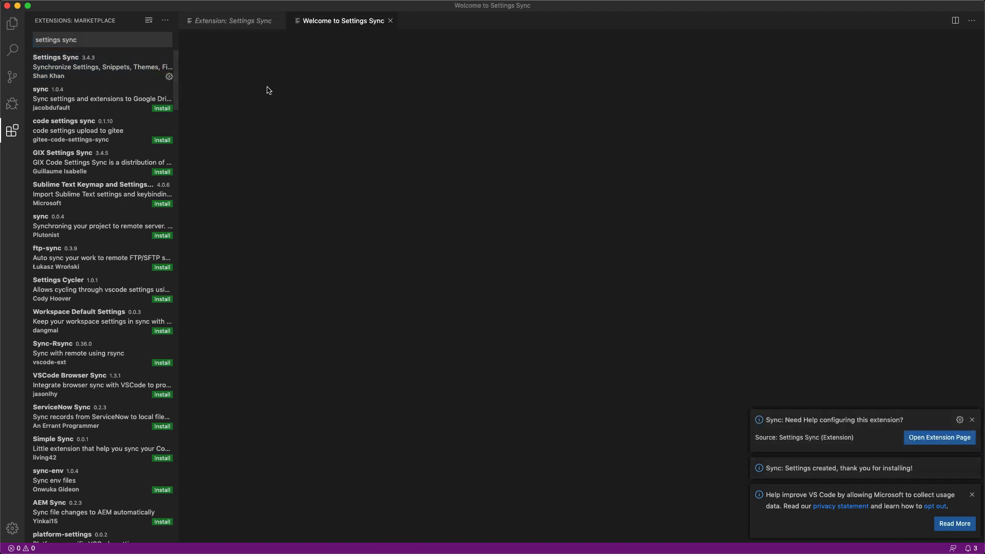
pyautogui.click(654, 199)
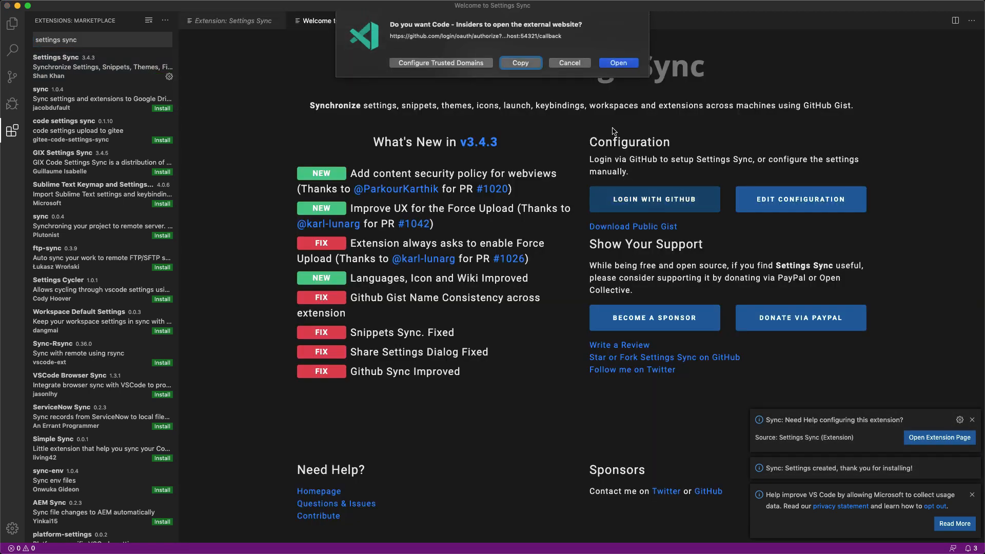
pyautogui.click(618, 63)
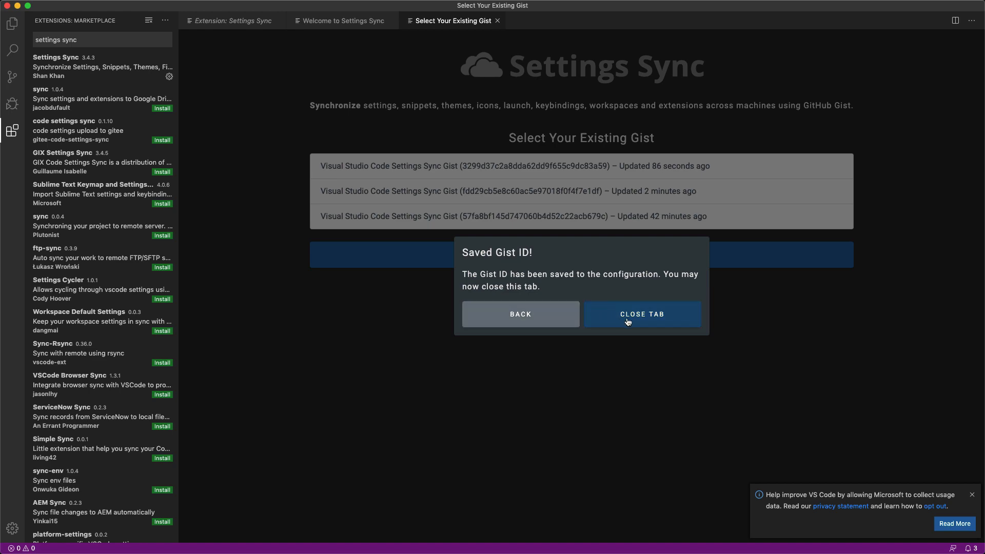
pyautogui.click(641, 314)
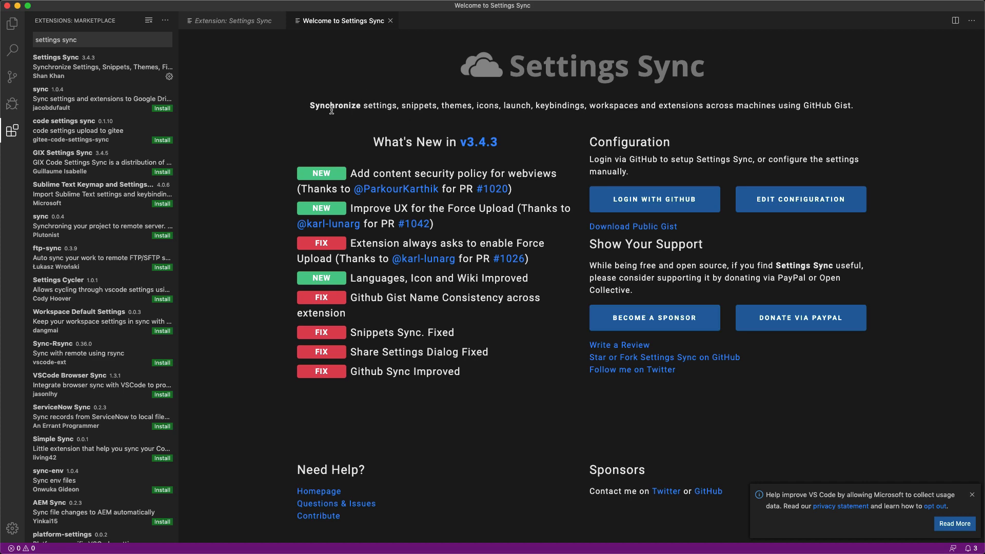
# Run Sync: Download Settings and review the list of downloaded extensions, keybindings and settings.
pyautogui.press('cmd+shift+p')
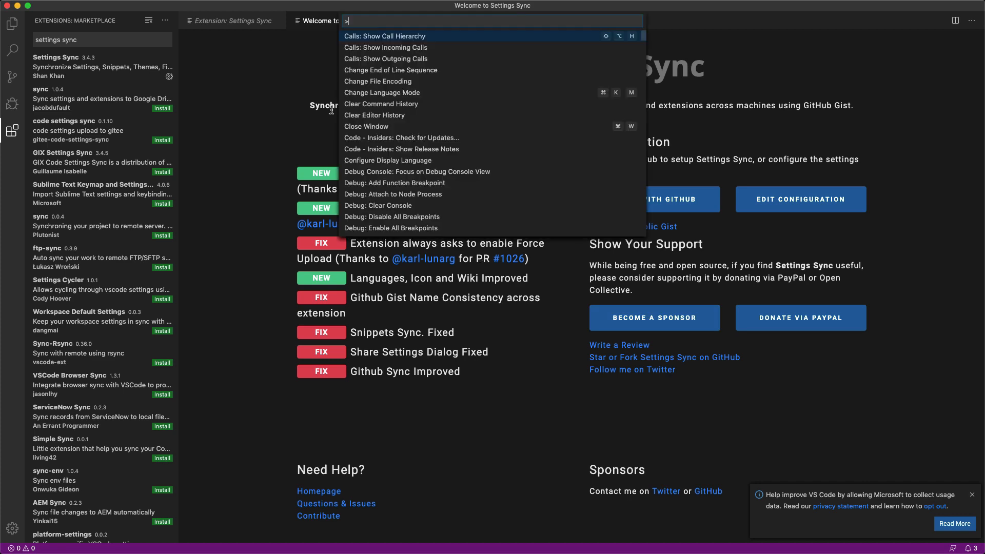
pyautogui.write('settings')
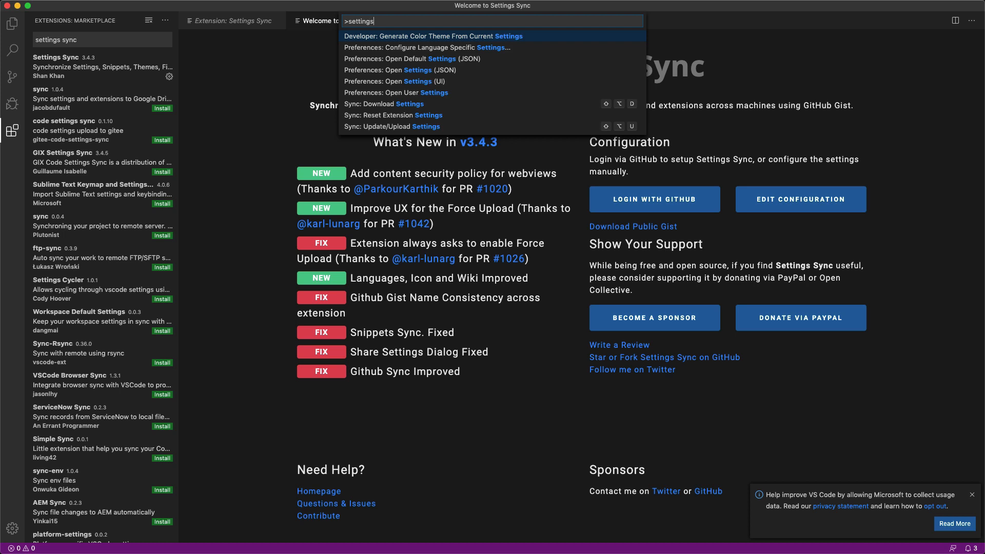
pyautogui.press('down')
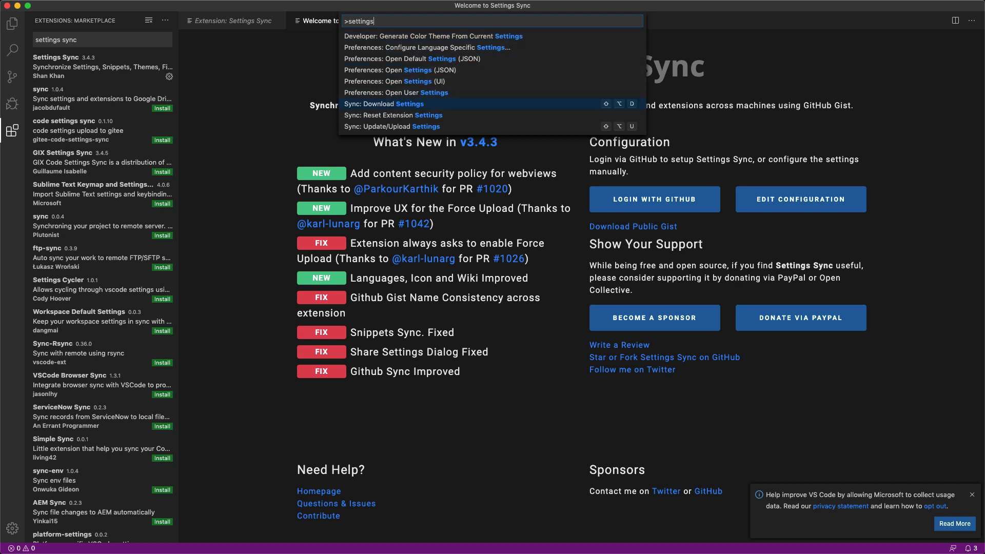
pyautogui.click(387, 104)
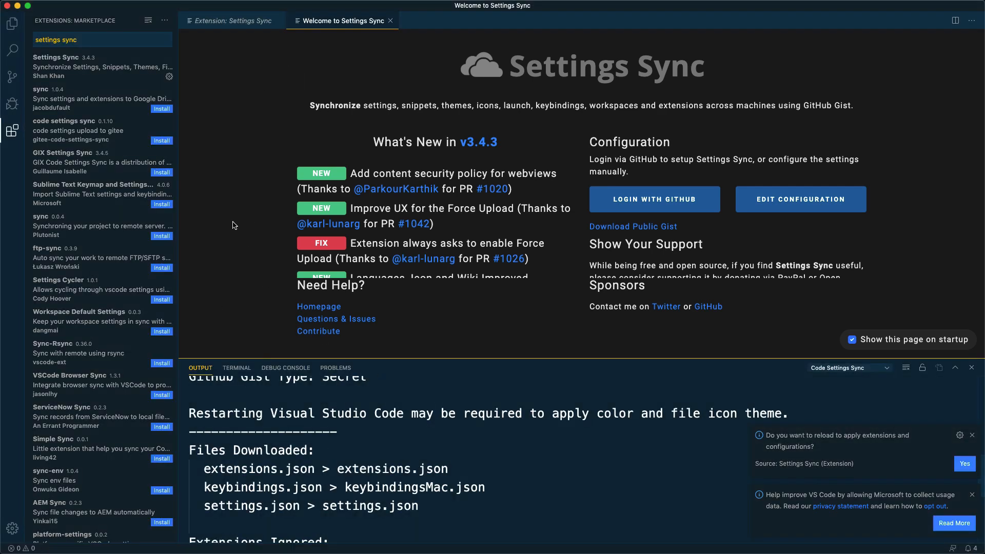
pyautogui.moveTo(233, 432); pyautogui.dragTo(418, 505)
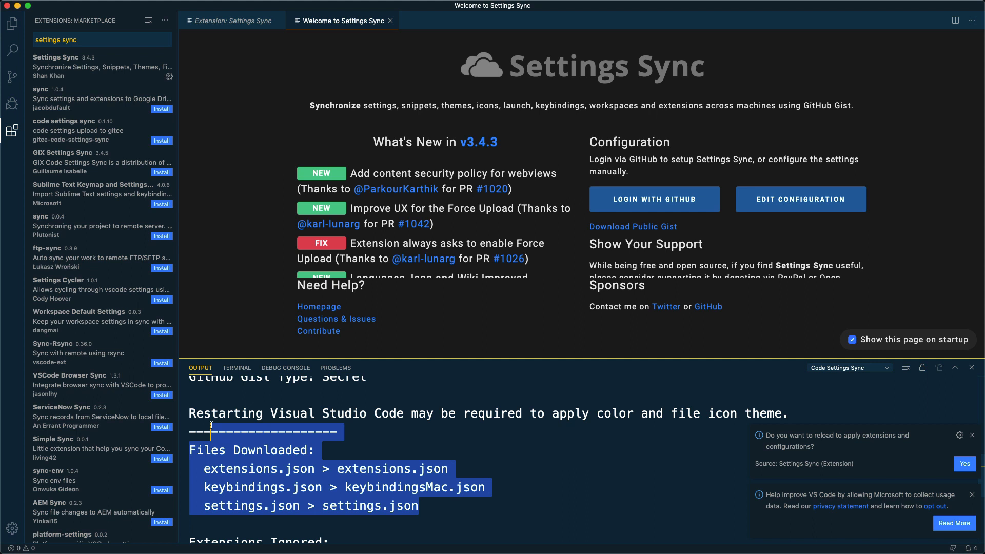
pyautogui.moveTo(358, 237)
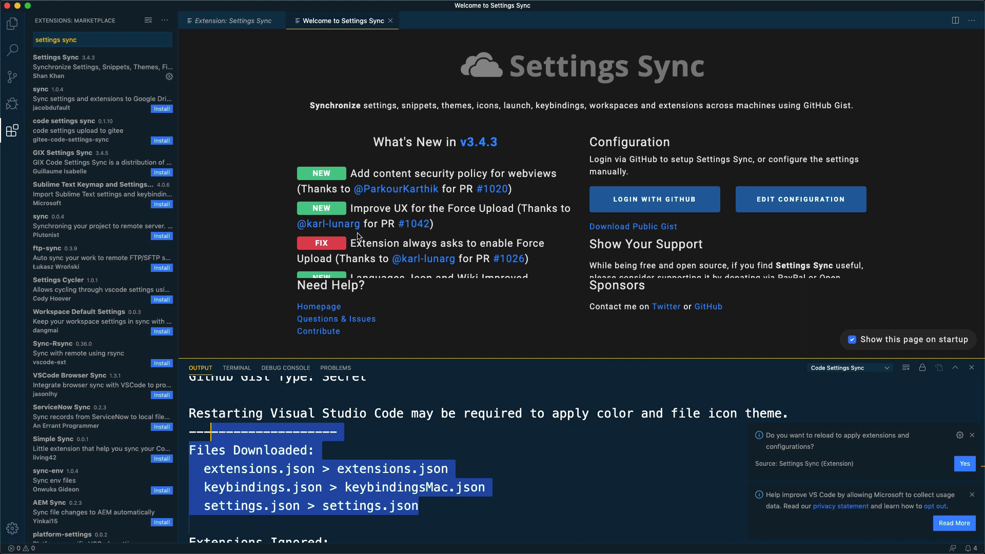
# Clear the Code - Insiders data folders and relaunch a clean VS Code Insiders via Spotlight.
pyautogui.click(231, 21)
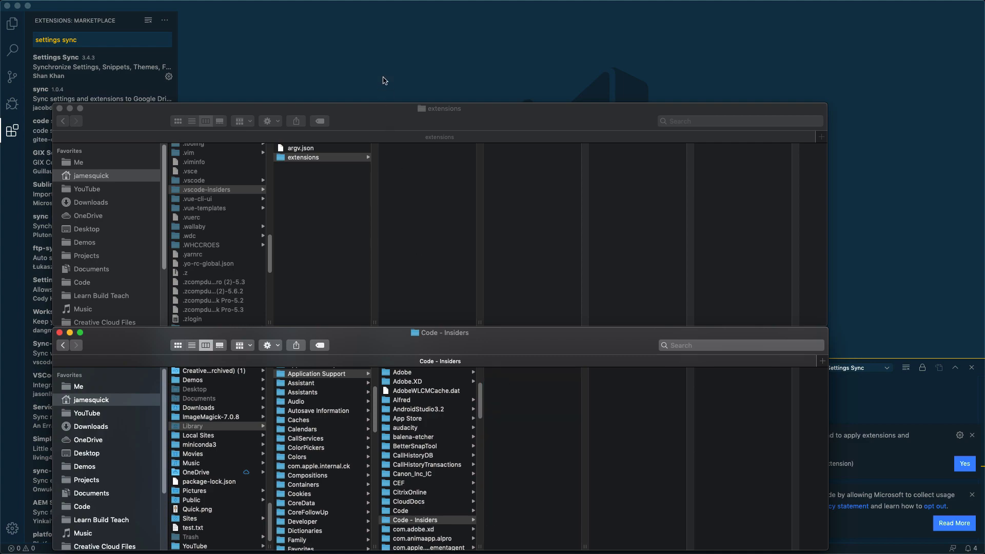
pyautogui.write('insider')
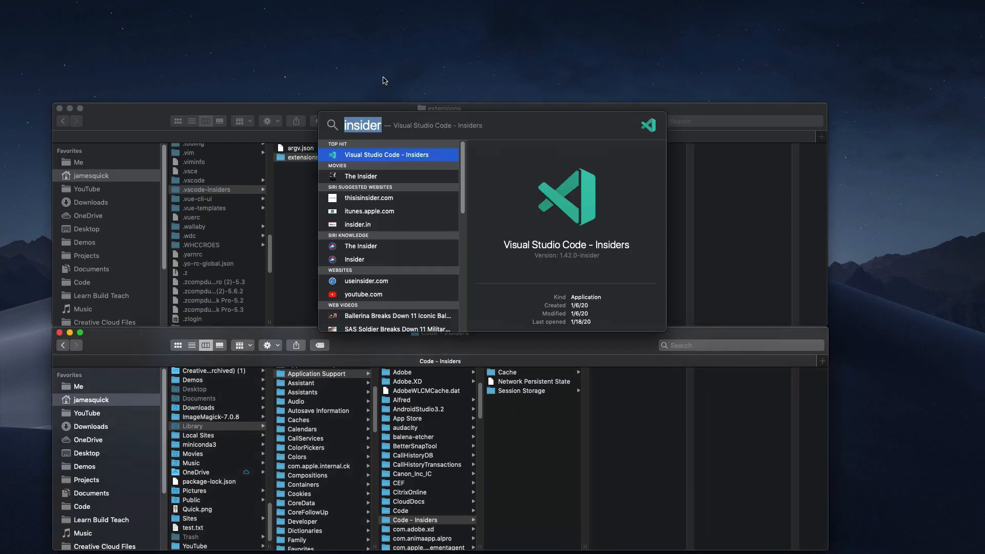
pyautogui.press('Escape')
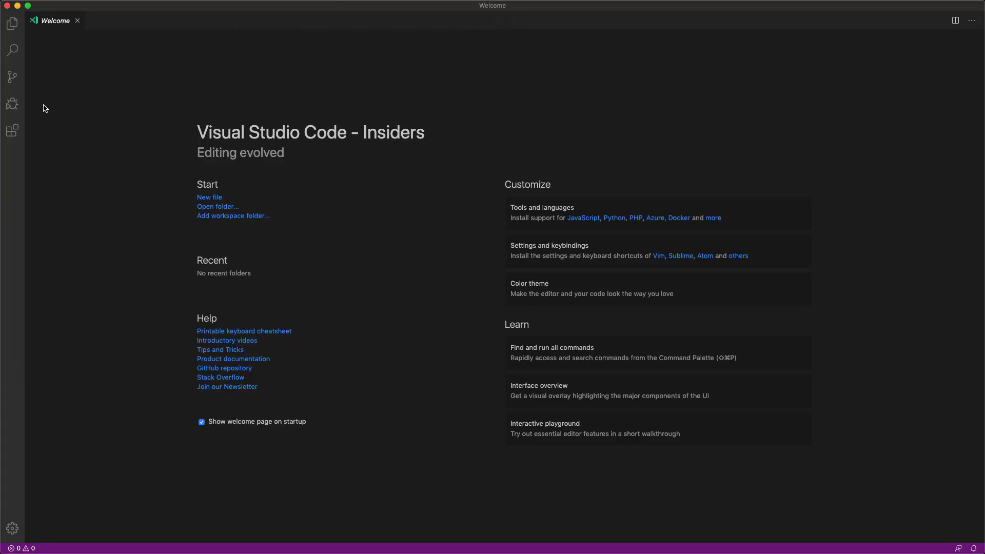
# Install Shan Khan's Settings Sync extension from the marketplace.
pyautogui.click(12, 131)
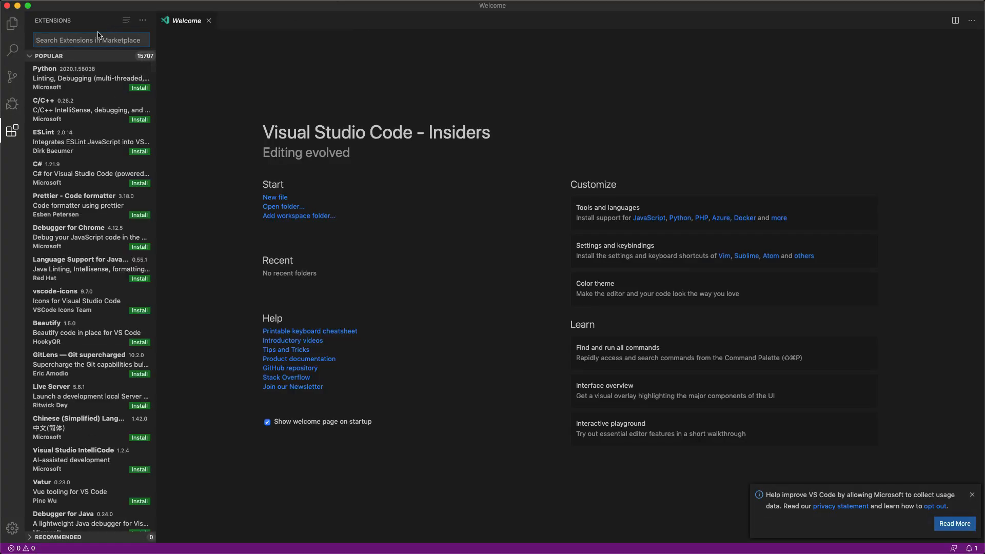
pyautogui.write('settings sync')
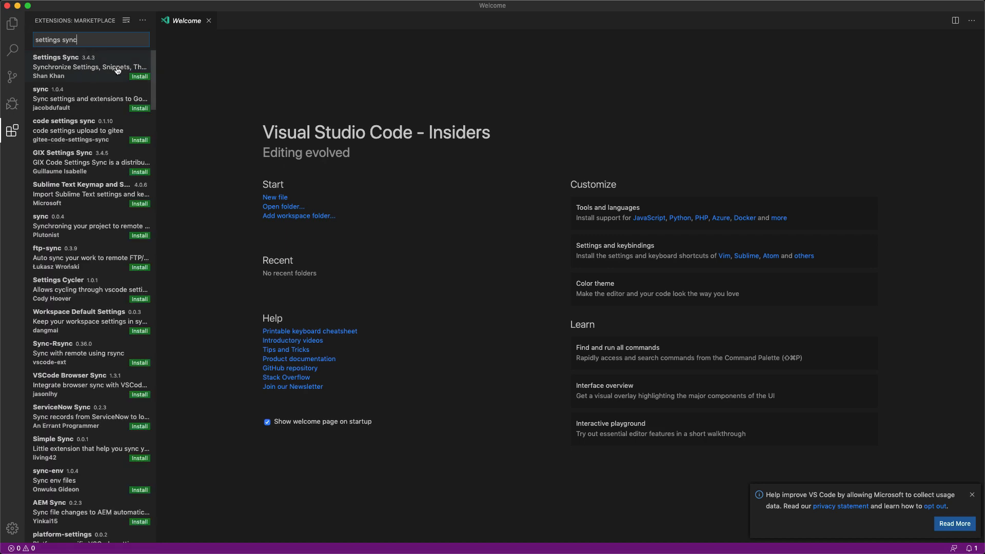
pyautogui.click(139, 76)
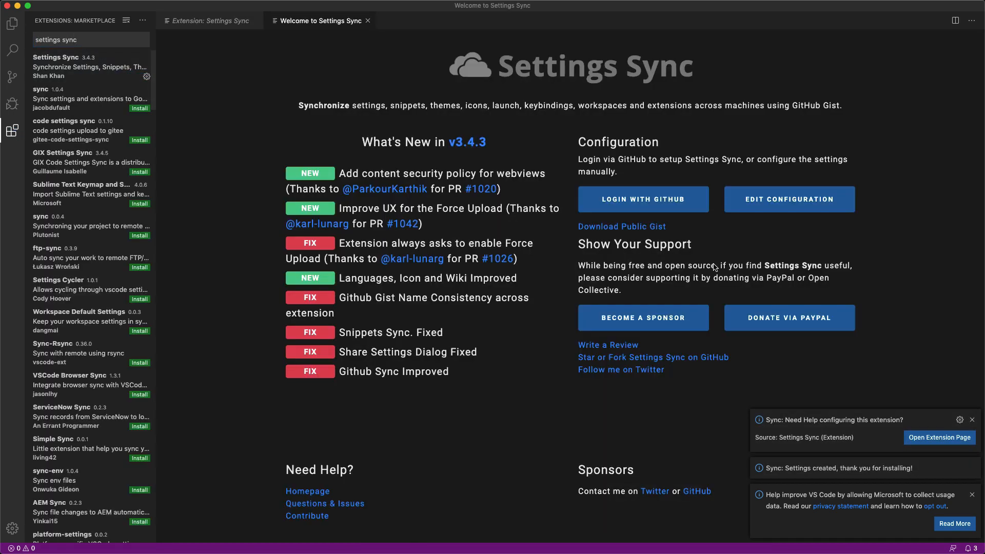
# Sign in with GitHub and link the existing 57fa8bf settings gist.
pyautogui.click(643, 199)
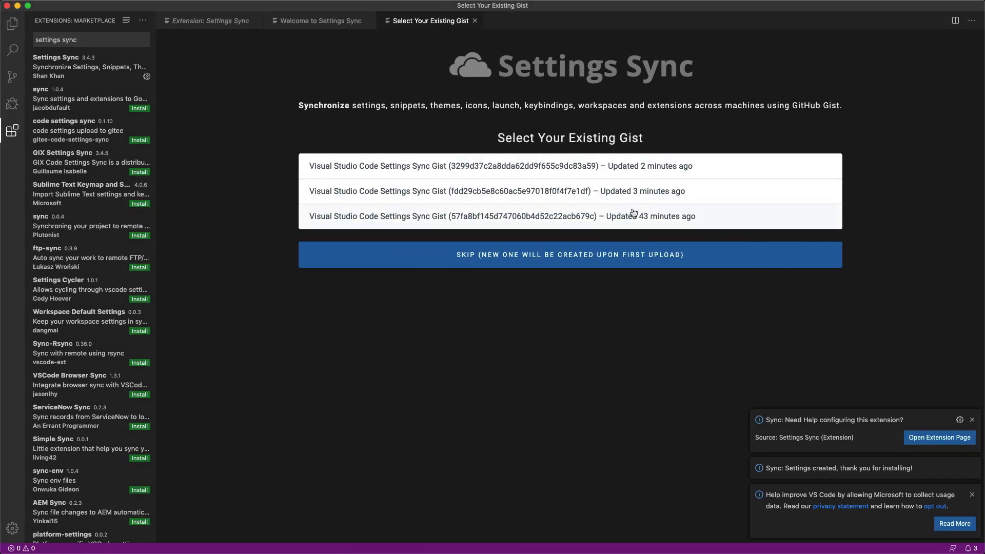
pyautogui.moveTo(590, 212)
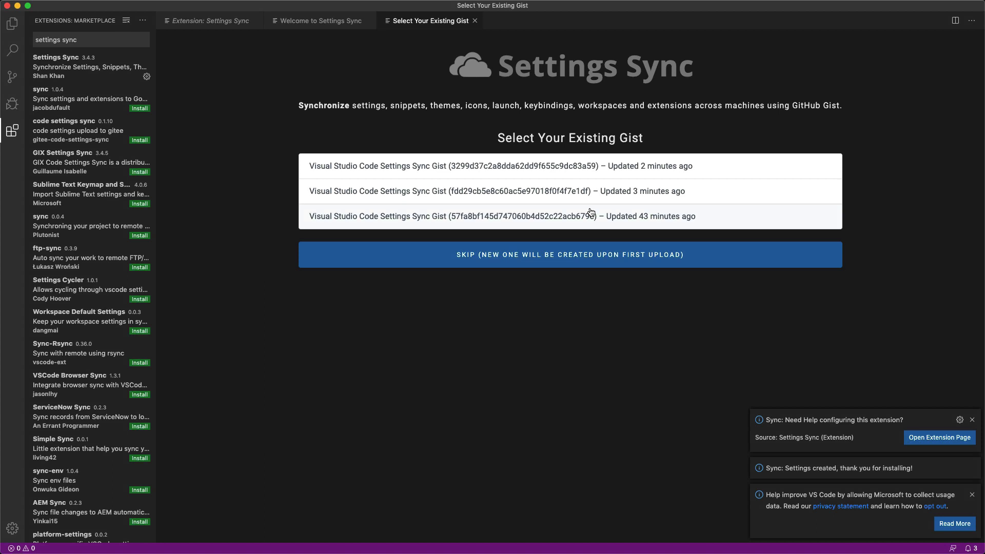
pyautogui.click(972, 419)
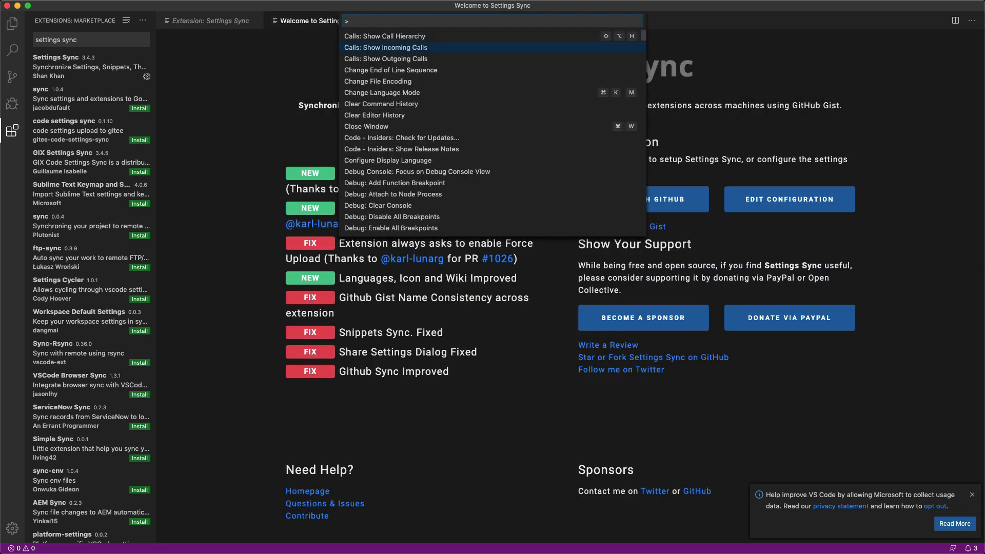
# Run 'Sync: Download Settings' and close the Bookmarks and Settings Sync welcome tabs while extensions install.
pyautogui.write('setting')
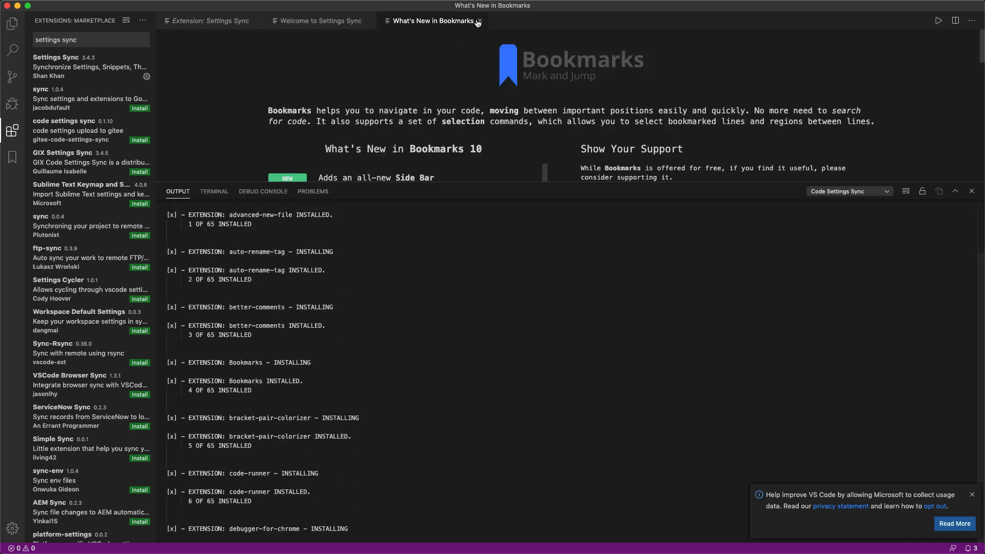
pyautogui.click(479, 21)
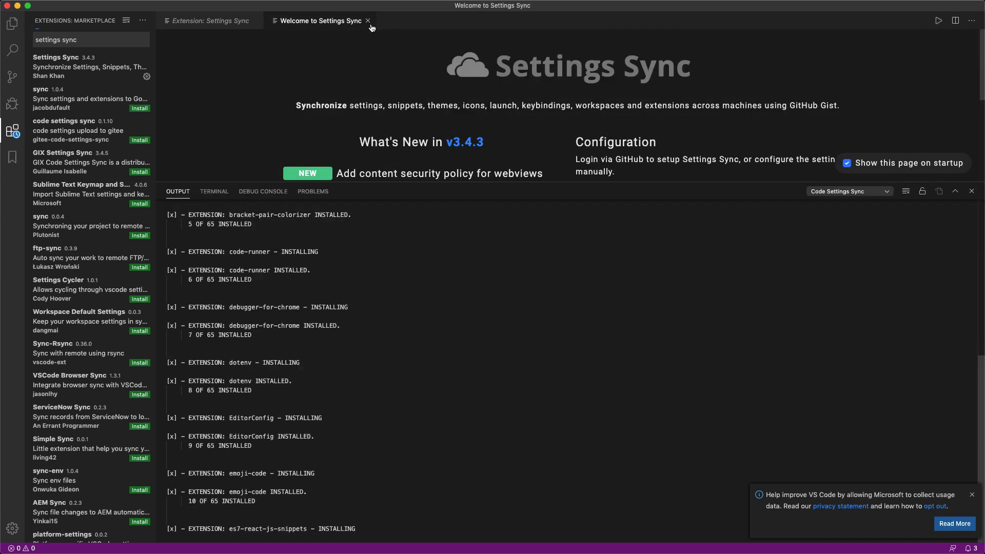
pyautogui.click(209, 21)
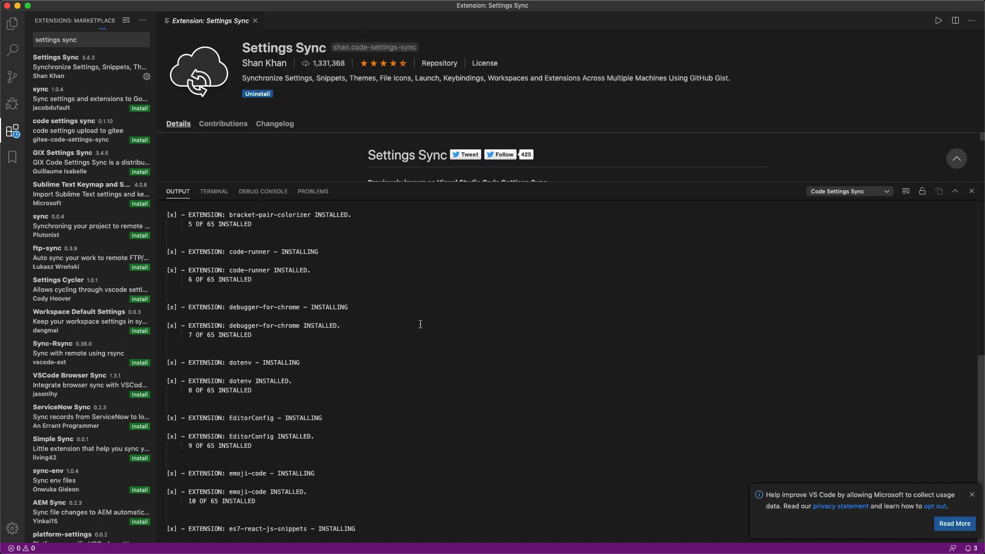
pyautogui.scroll(-3)
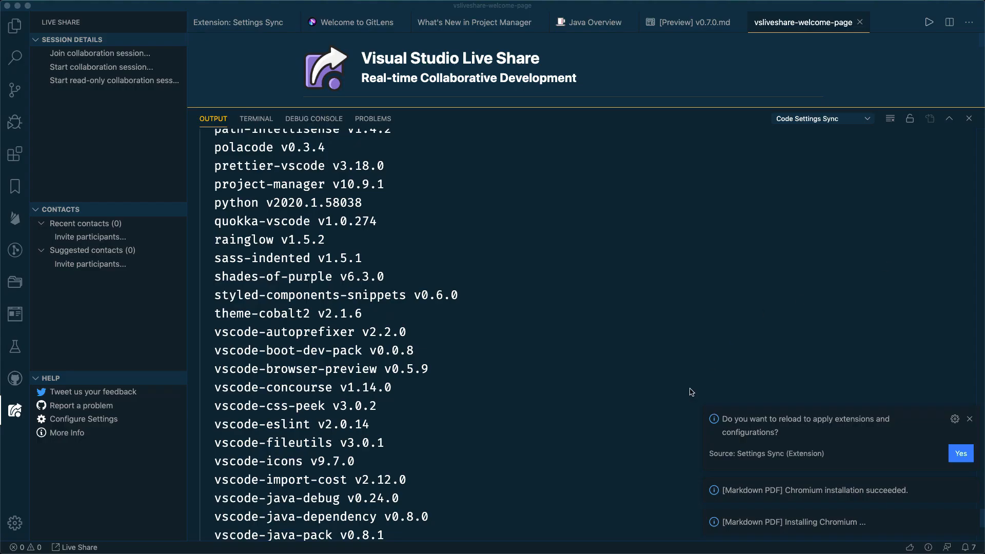
pyautogui.moveTo(568, 384)
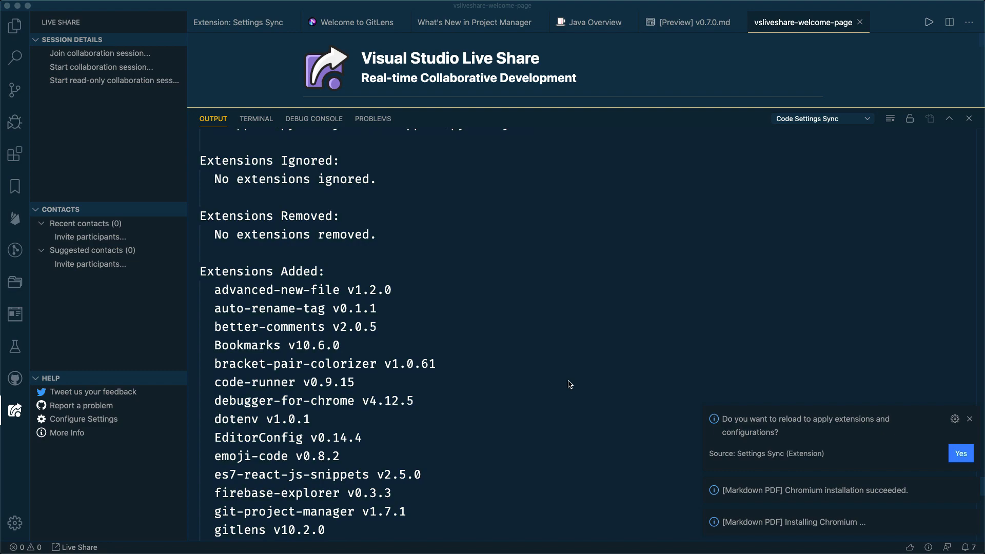
pyautogui.scroll(-3)
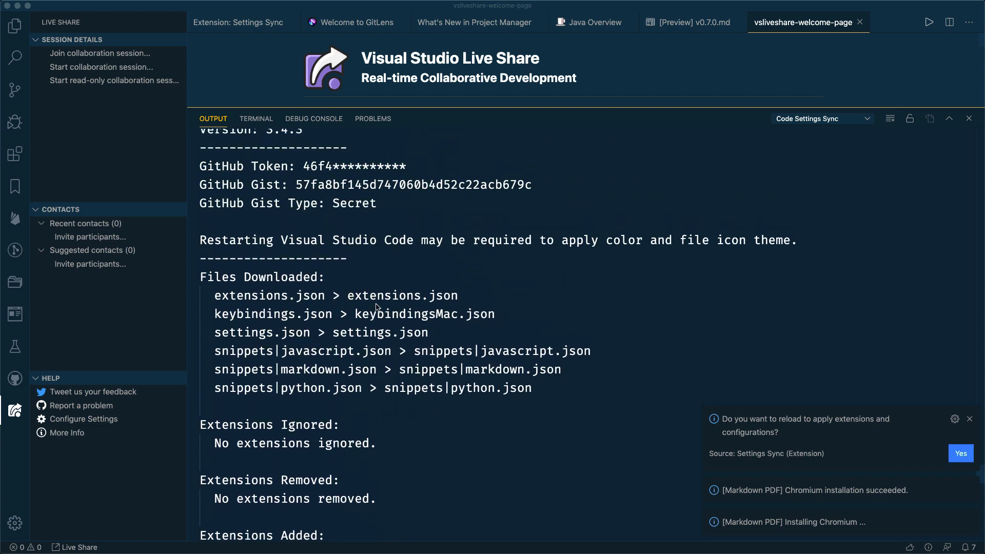
pyautogui.moveTo(388, 326)
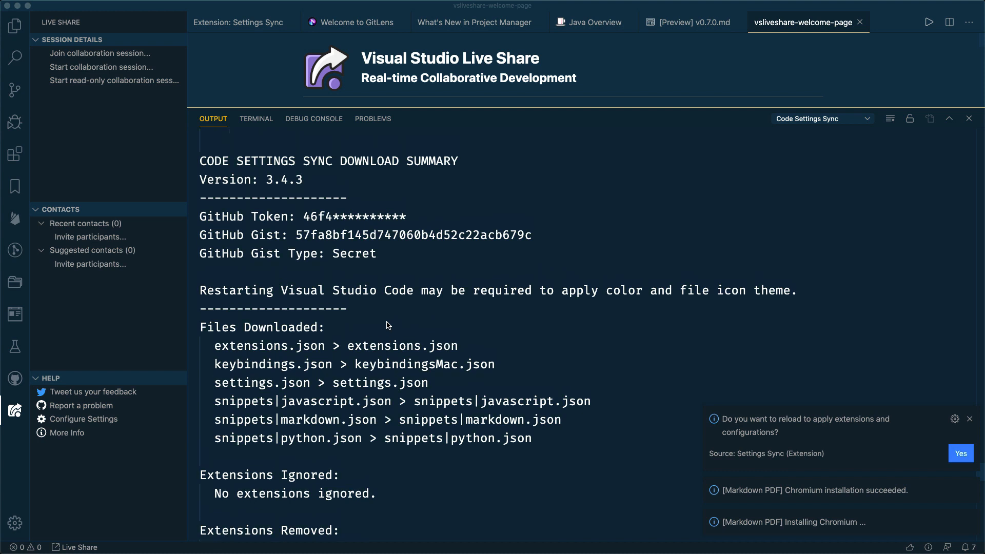
pyautogui.moveTo(941, 410)
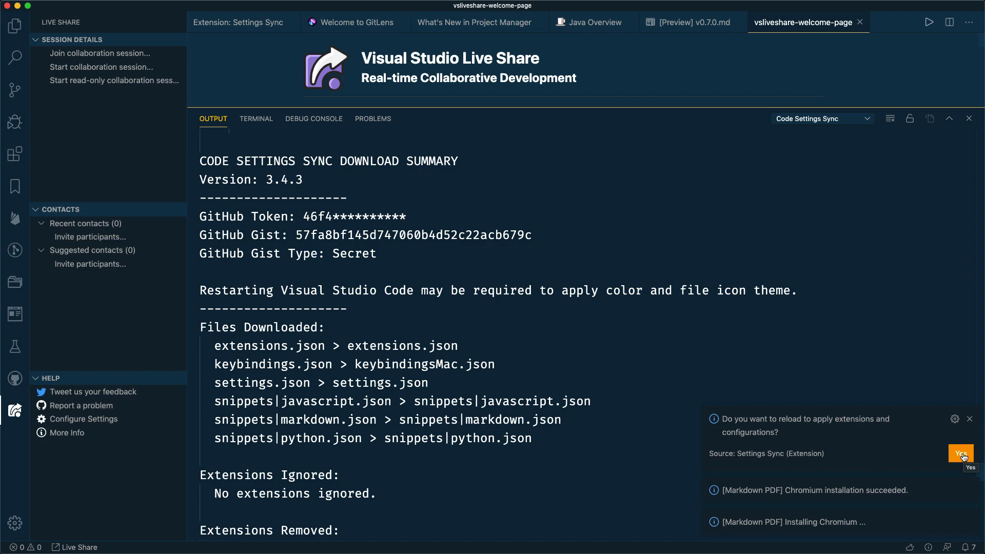
# Reload to apply the synced extensions, show the terminal and close the Java release notes preview.
pyautogui.click(968, 454)
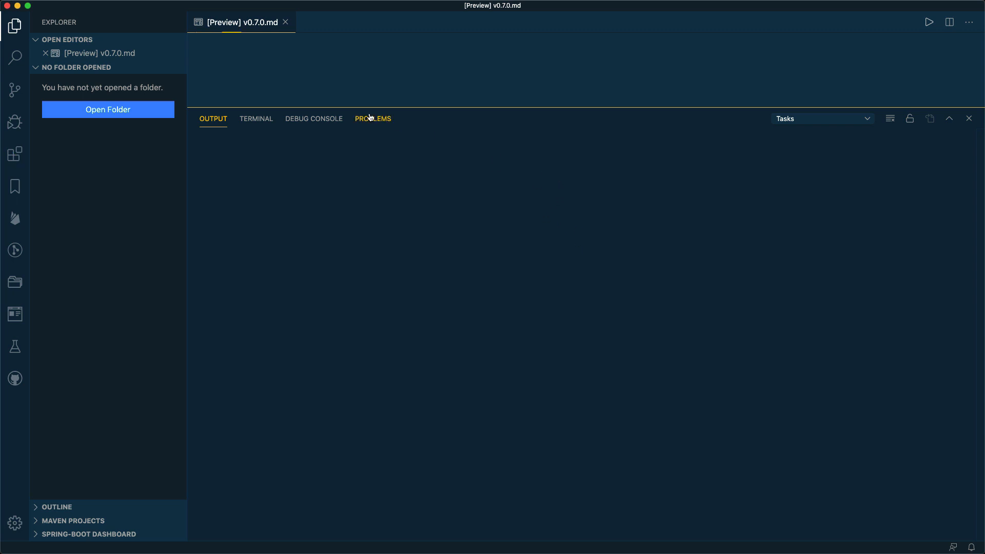
pyautogui.click(256, 119)
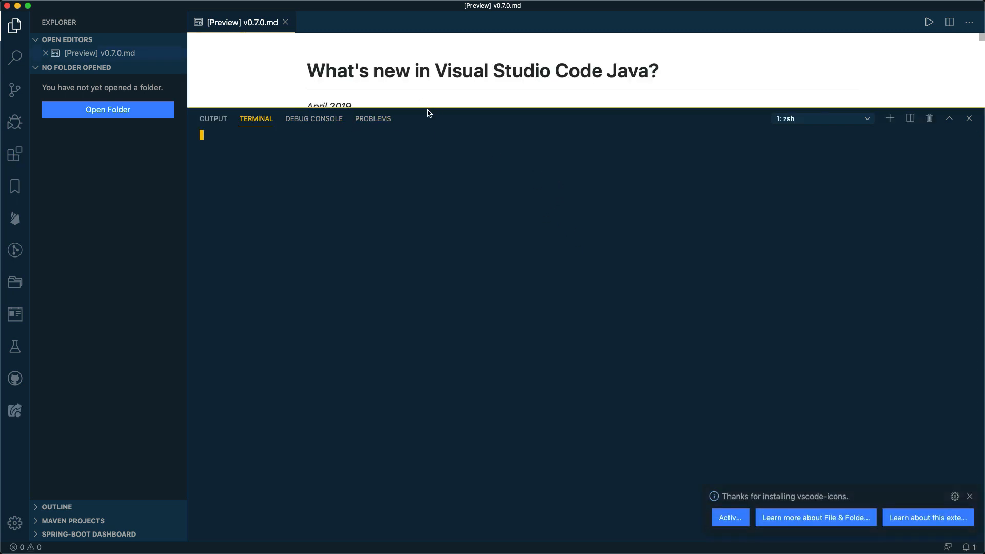
pyautogui.click(286, 23)
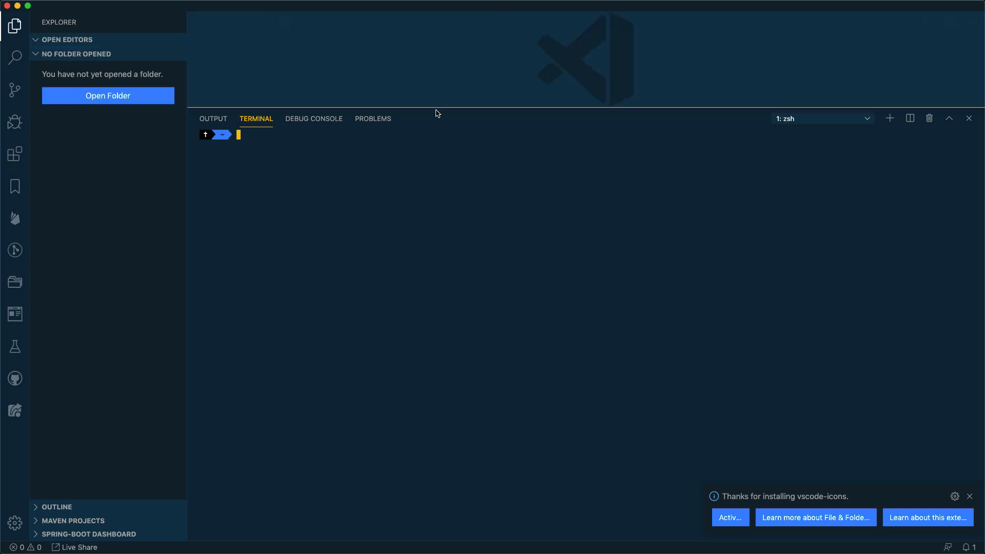
# Drag the panel border down to enlarge the editor area.
pyautogui.moveTo(437, 118); pyautogui.dragTo(437, 350)
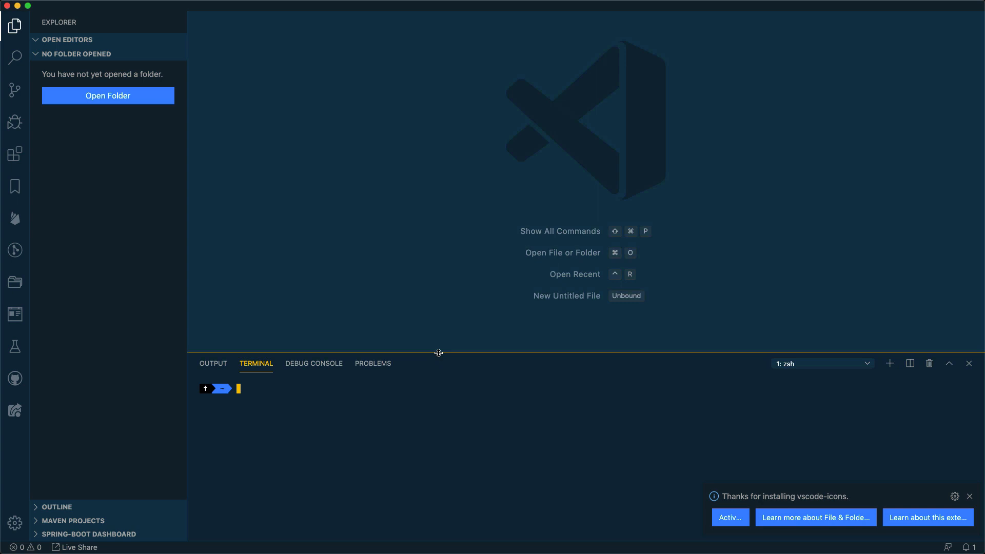
pyautogui.click(970, 496)
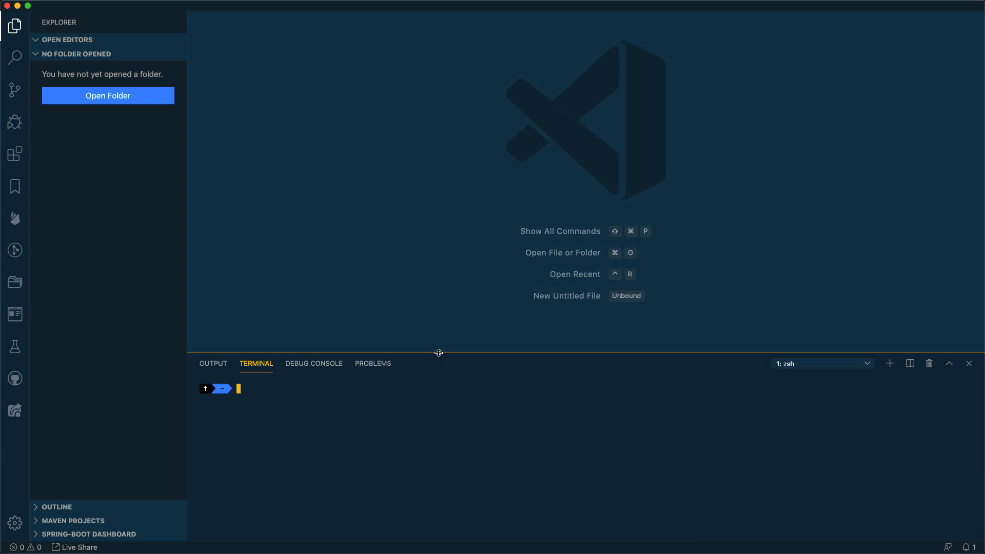